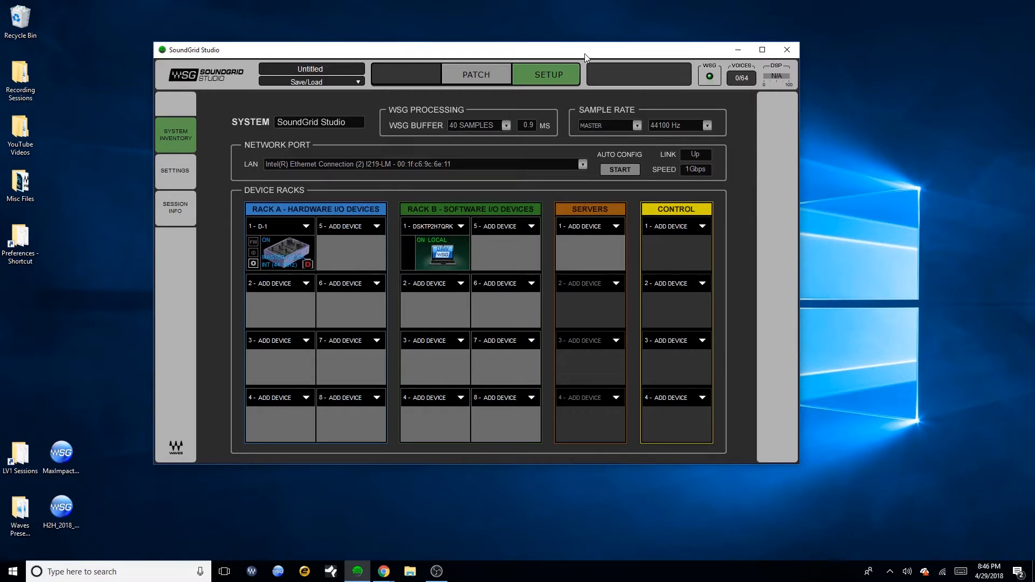
{"action": "mouse_move", "coordinate": [628, 59]}
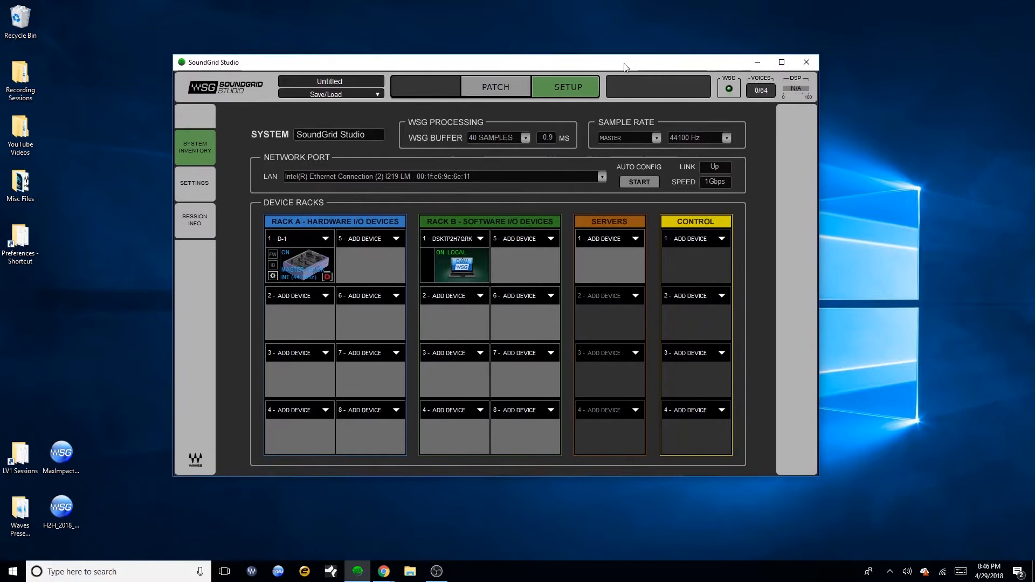
{"action": "mouse_move", "coordinate": [465, 69]}
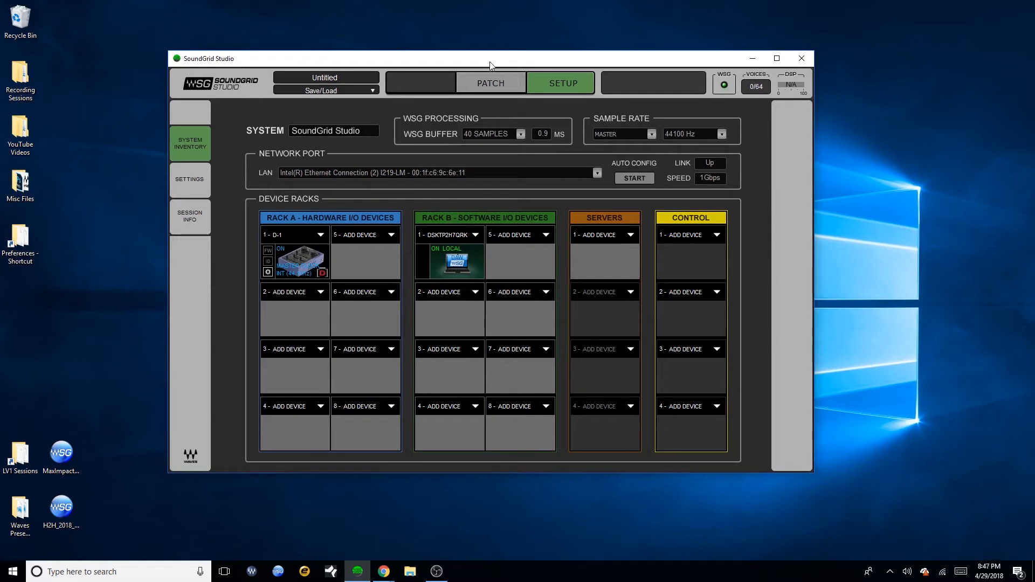
{"action": "mouse_move", "coordinate": [582, 83]}
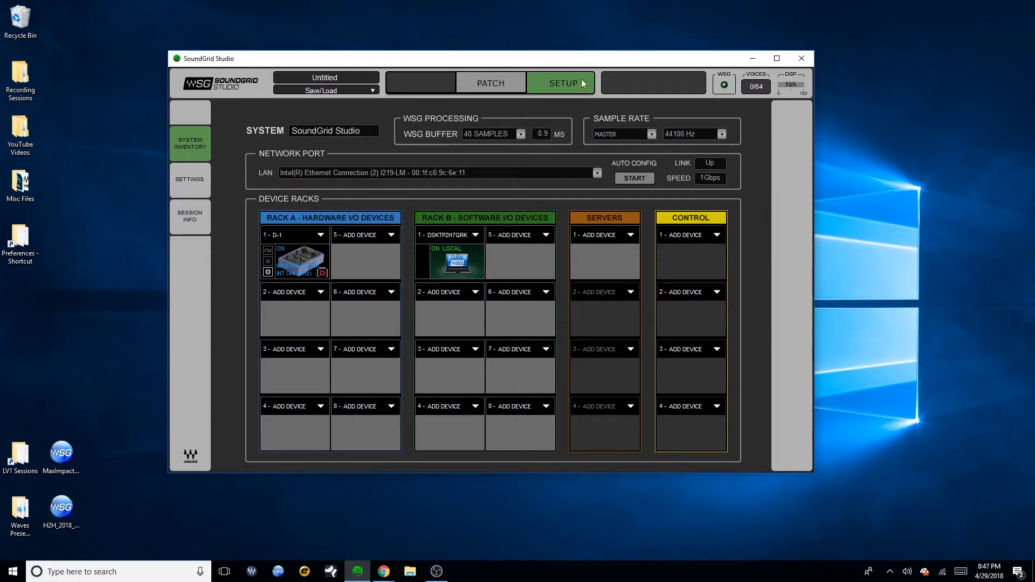
{"action": "mouse_move", "coordinate": [319, 297]}
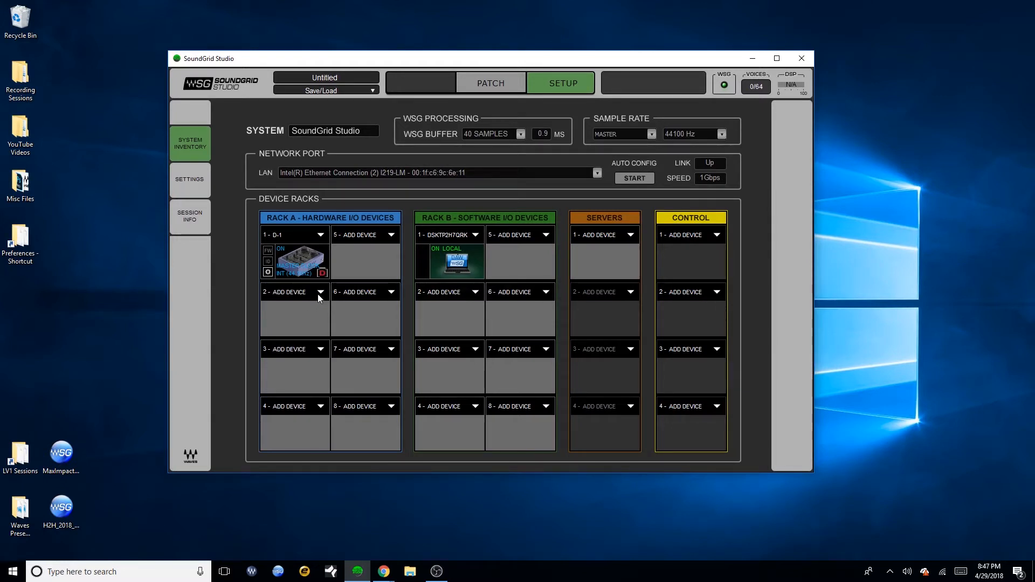
{"action": "mouse_move", "coordinate": [343, 373]}
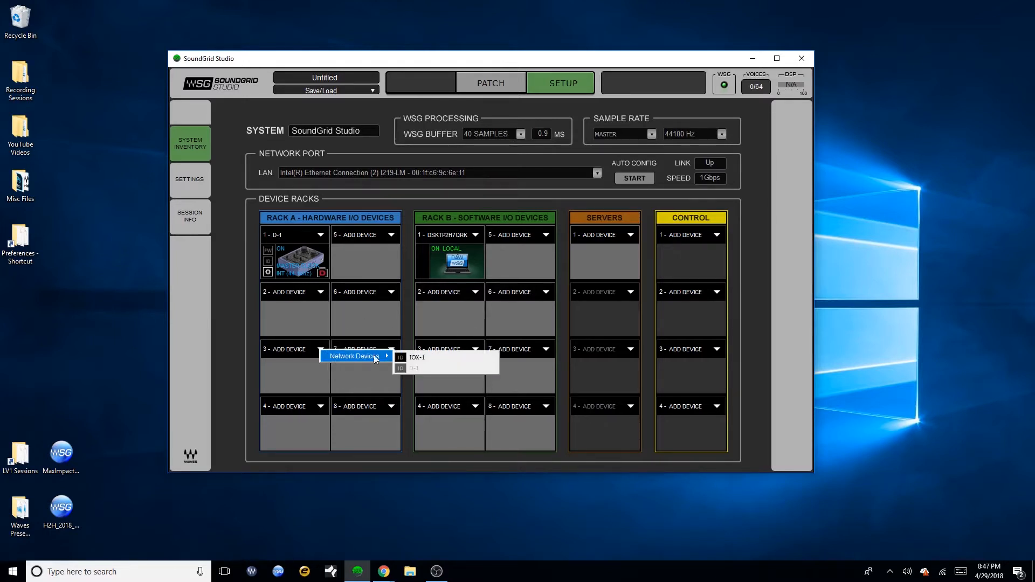
Put IOX-1 in hardware rack slot 3 and DESKTOP-33Q1CCG's driver in software rack slot 3.
{"action": "left_click", "coordinate": [416, 357]}
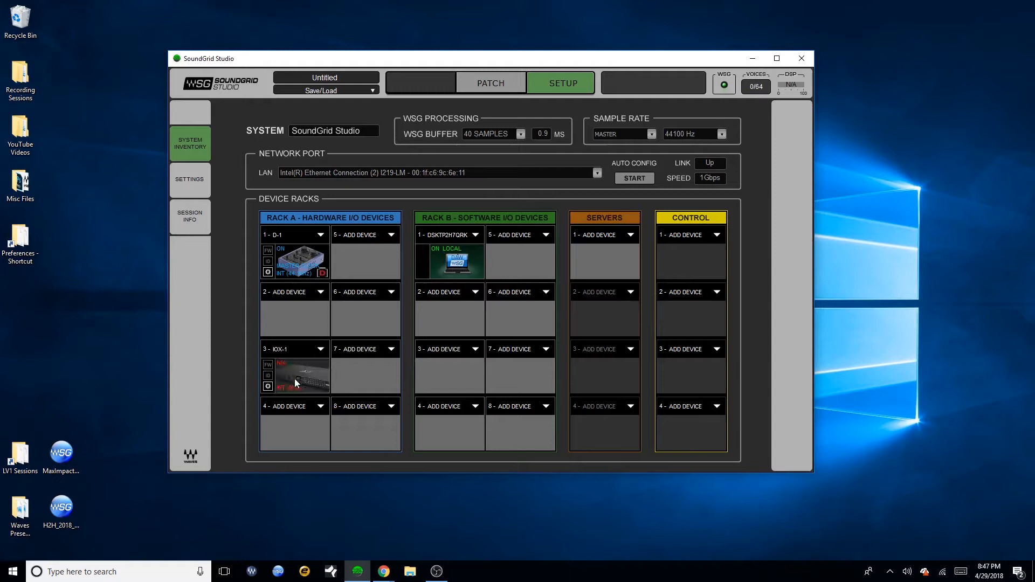
{"action": "left_click", "coordinate": [268, 363]}
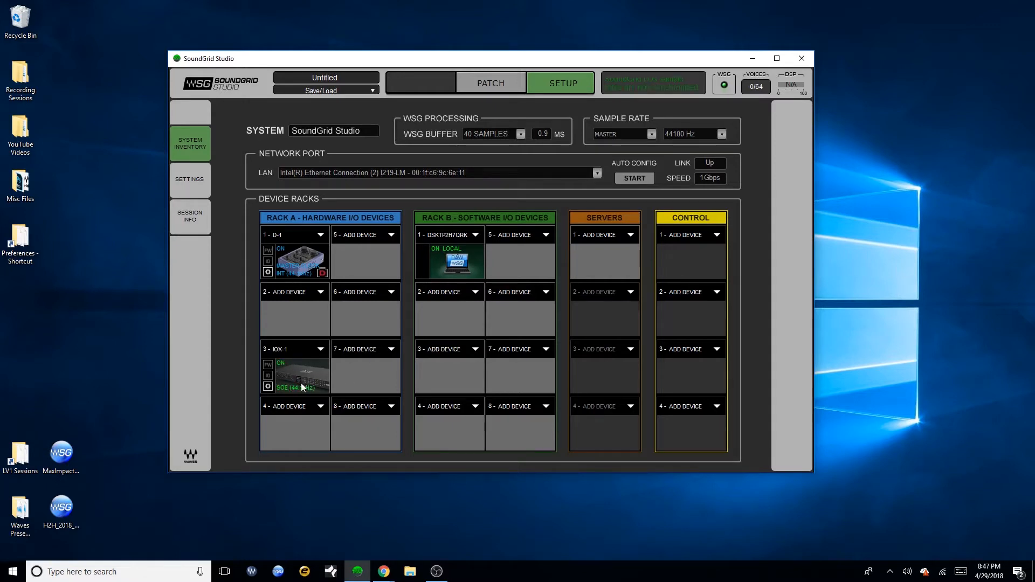
{"action": "mouse_move", "coordinate": [474, 352]}
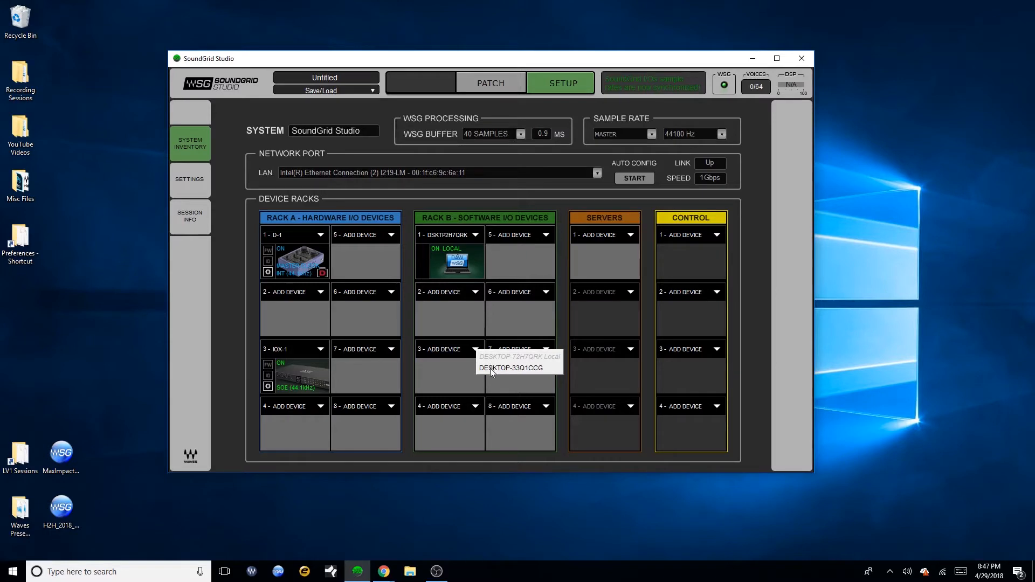
{"action": "left_click", "coordinate": [514, 368]}
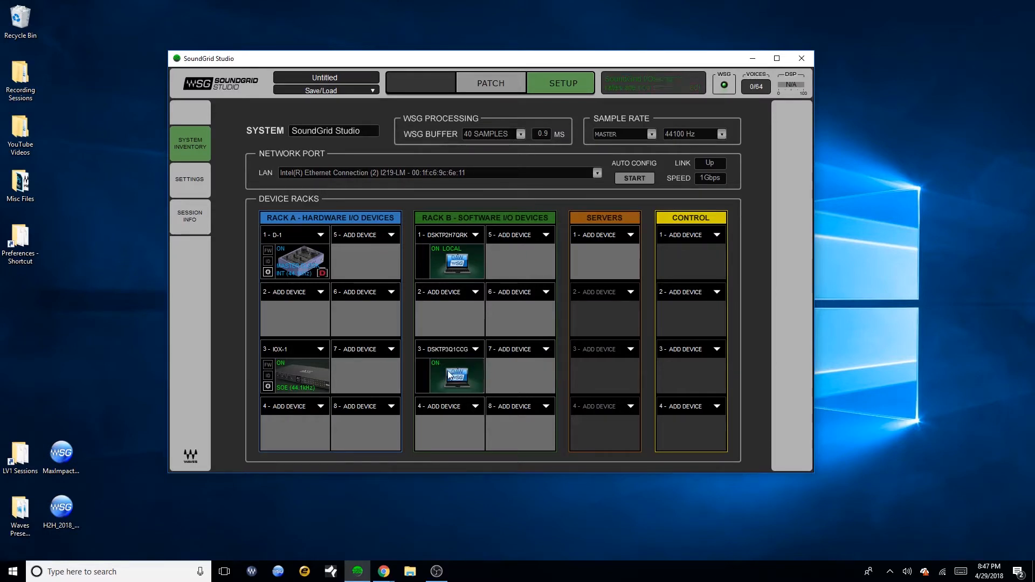
{"action": "mouse_move", "coordinate": [446, 355]}
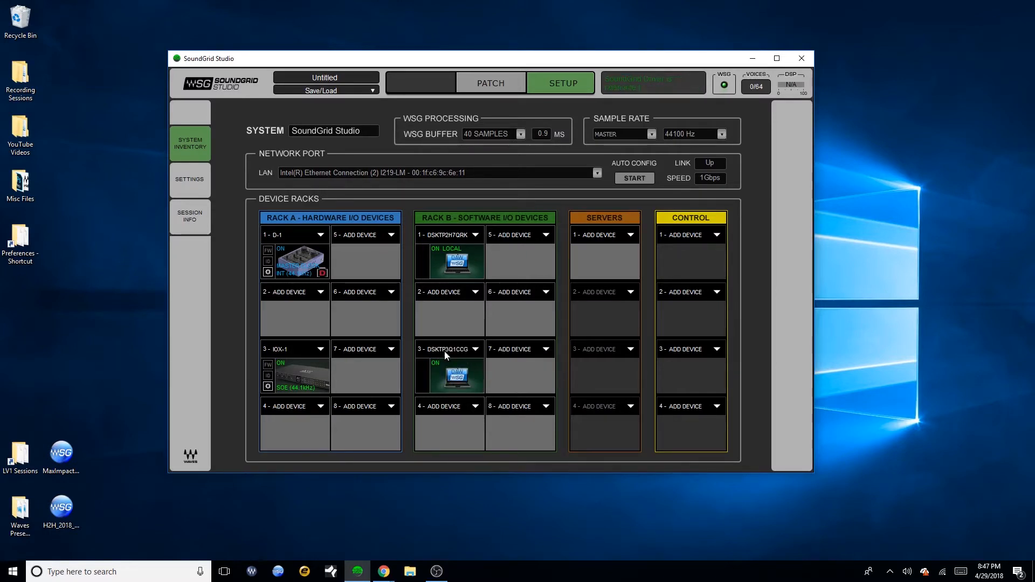
{"action": "mouse_move", "coordinate": [551, 250]}
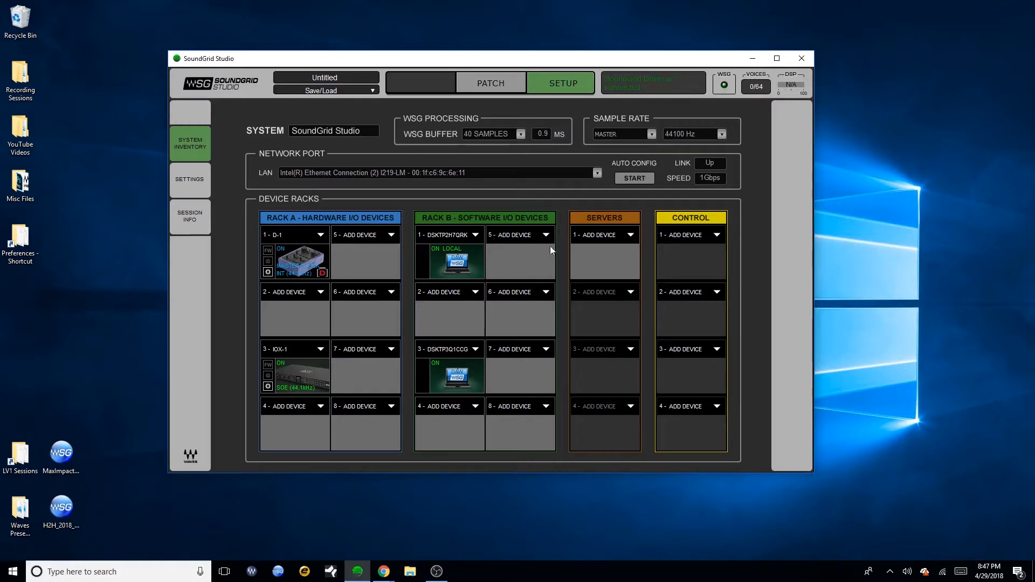
{"action": "mouse_move", "coordinate": [291, 384]}
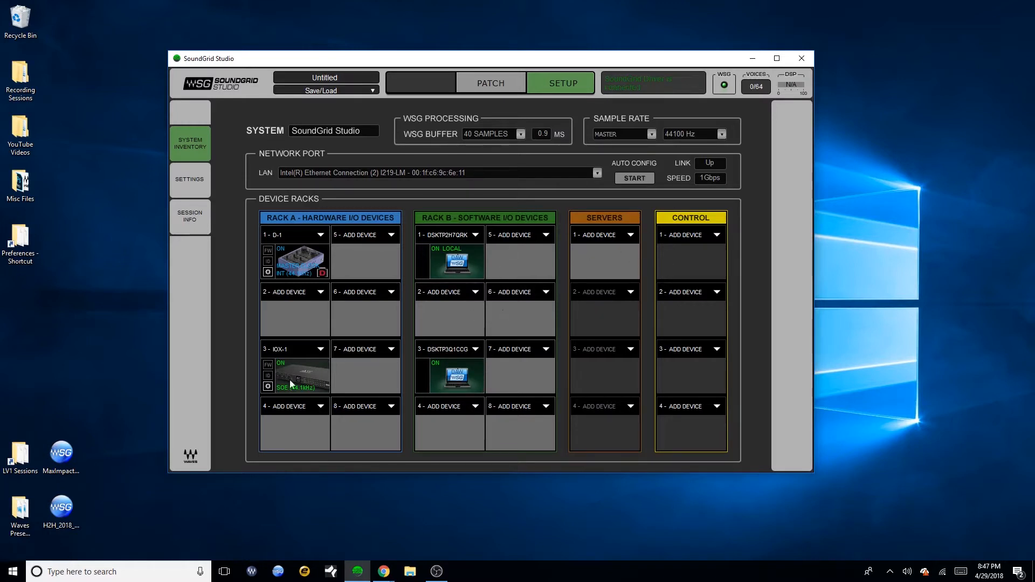
{"action": "left_click", "coordinate": [490, 83]}
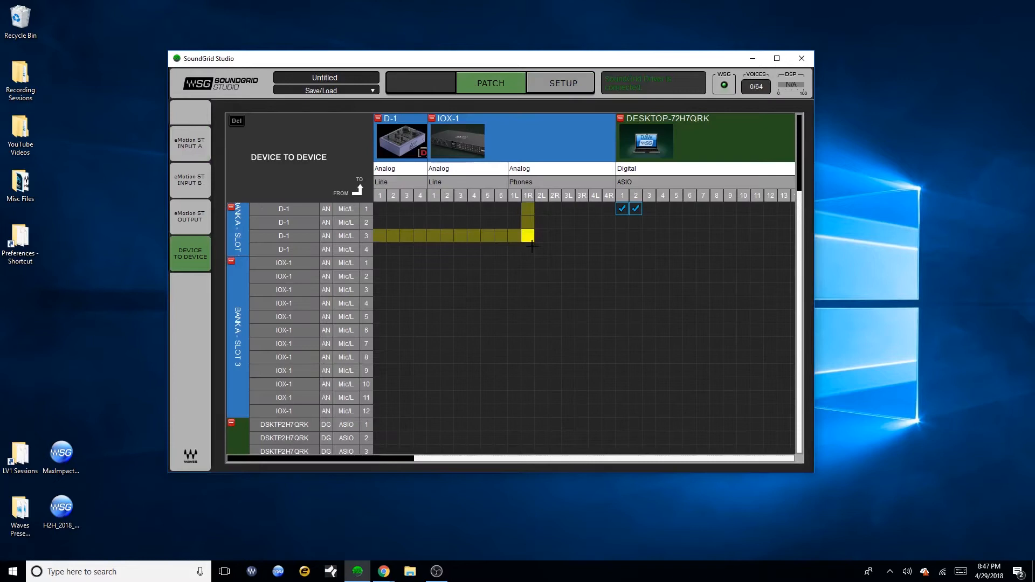
{"action": "left_click", "coordinate": [559, 82]}
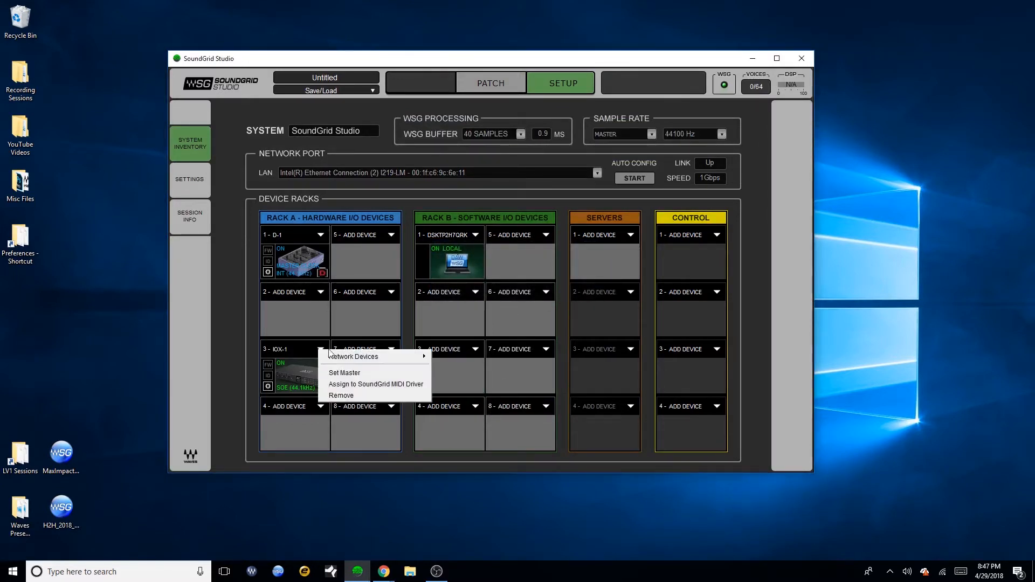
{"action": "left_click", "coordinate": [342, 395]}
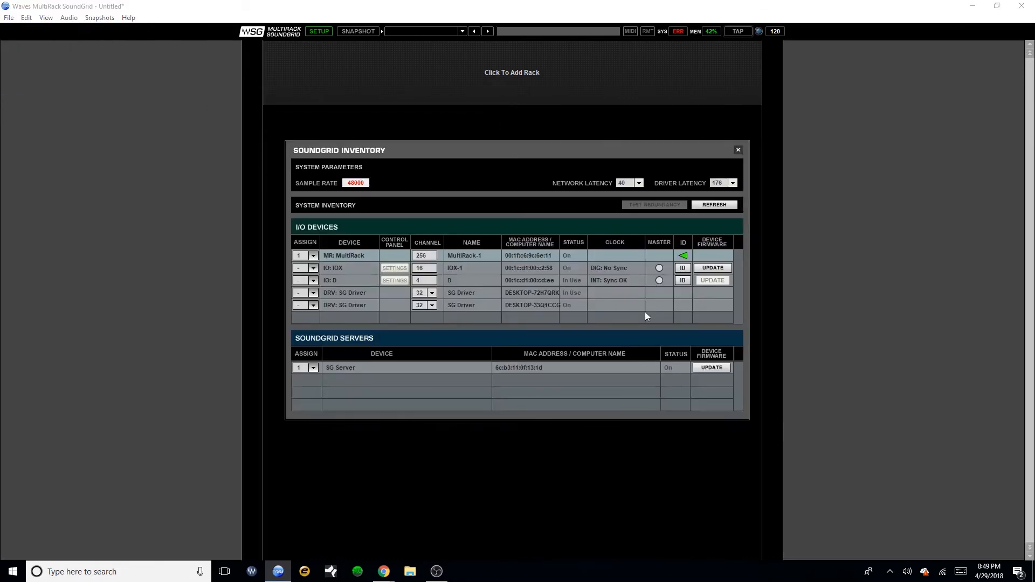
{"action": "mouse_move", "coordinate": [586, 309]}
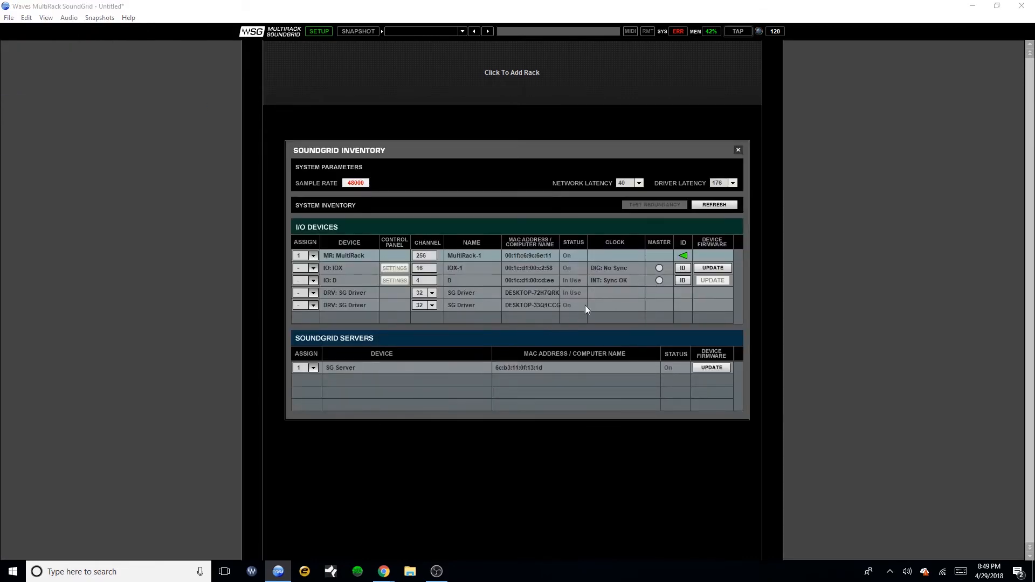
{"action": "mouse_move", "coordinate": [574, 284]}
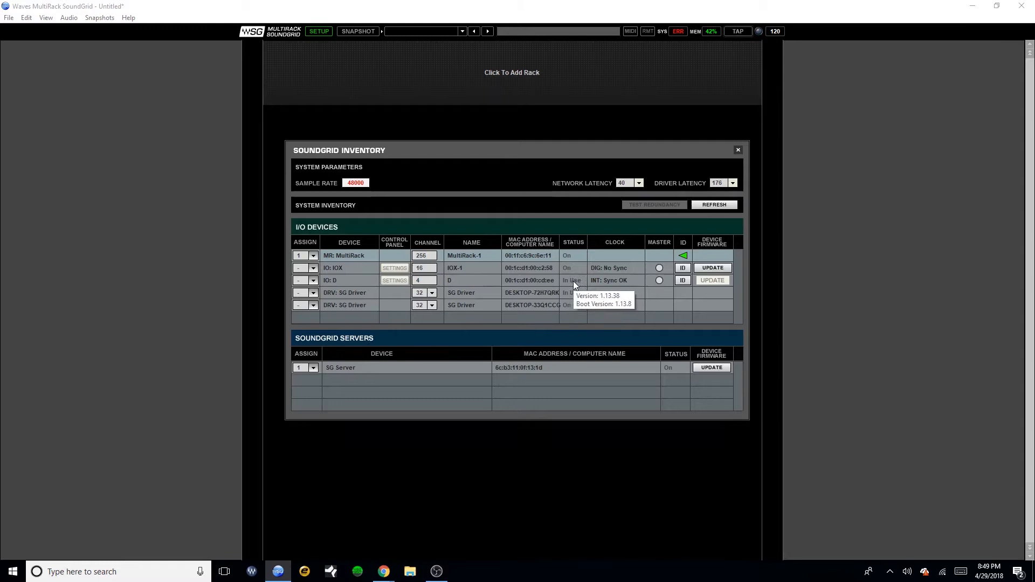
{"action": "mouse_move", "coordinate": [528, 297]}
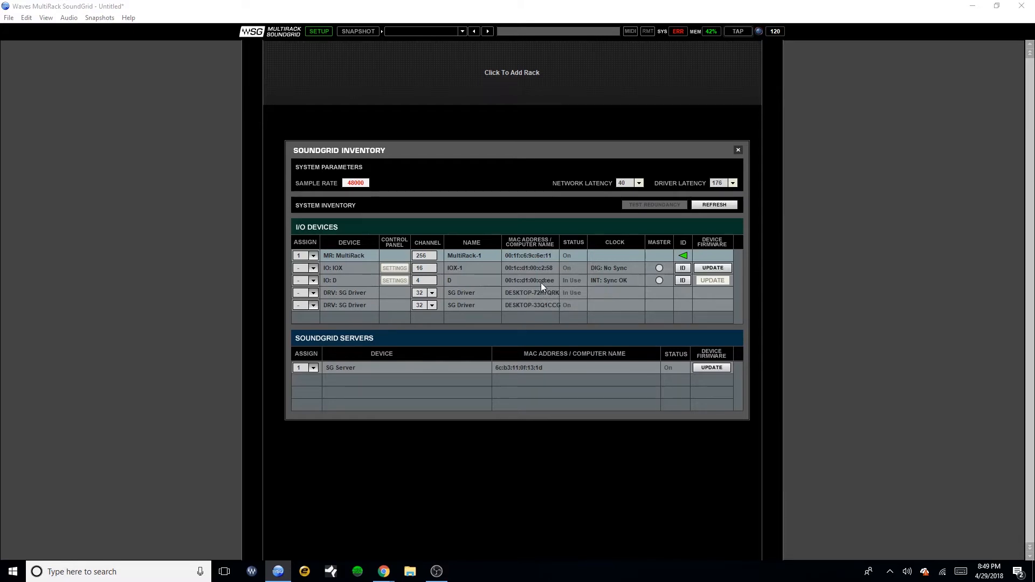
Switch to MultiRack SoundGrid showing the inventory with IOX, D, two SG Drivers and the SG Server.
{"action": "left_click", "coordinate": [889, 572]}
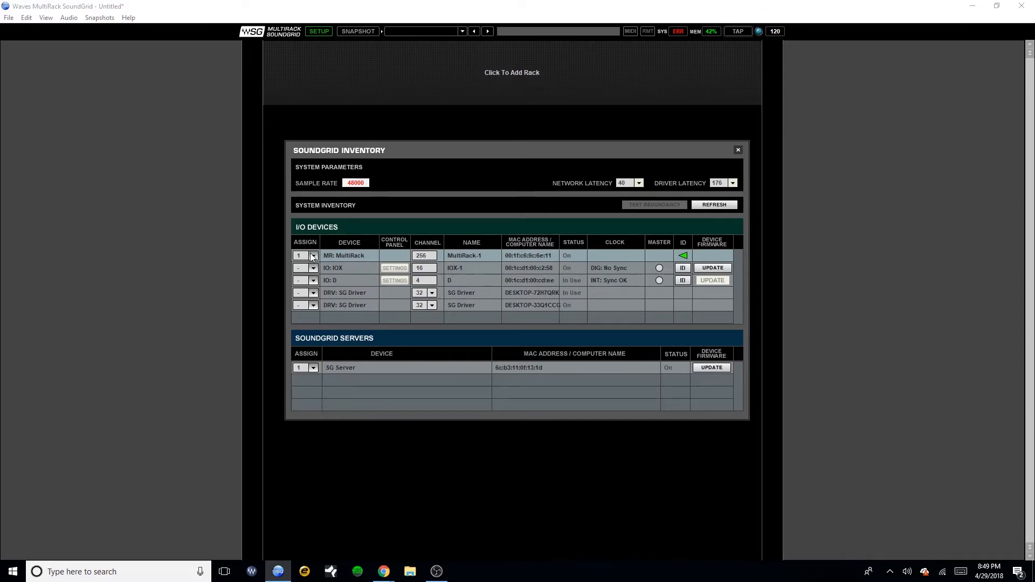
Assign the IOX and the DESKTOP-33Q1CCG SG Driver each to position 1 in the I/O Devices table.
{"action": "left_click", "coordinate": [312, 268]}
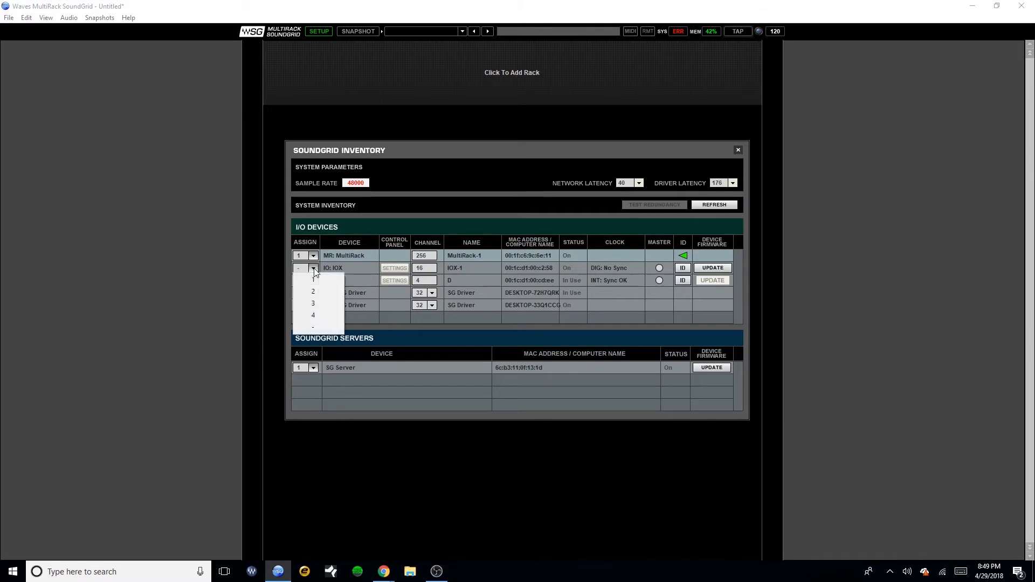
{"action": "left_click", "coordinate": [312, 278]}
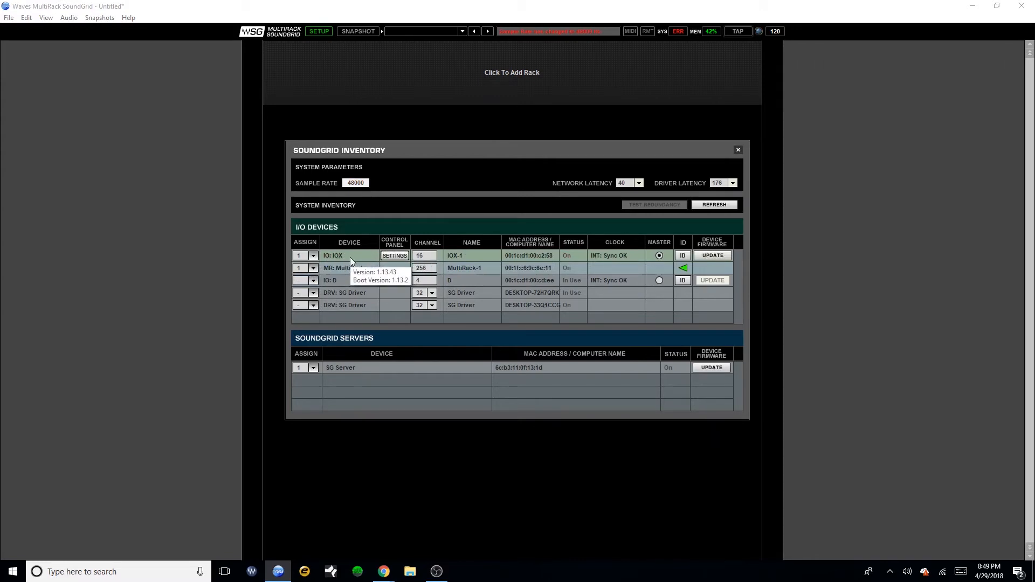
{"action": "left_click", "coordinate": [313, 305]}
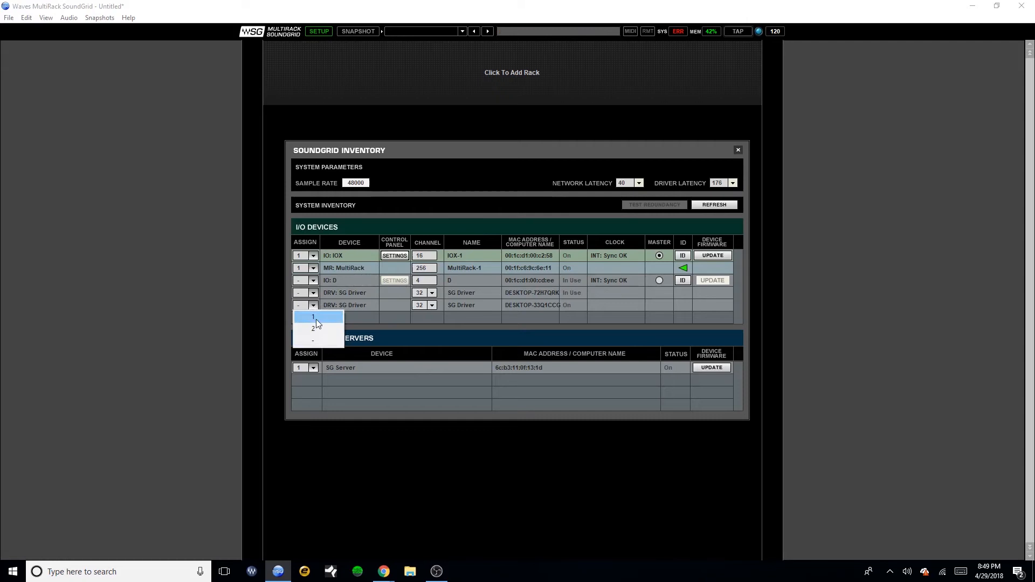
{"action": "left_click", "coordinate": [303, 317]}
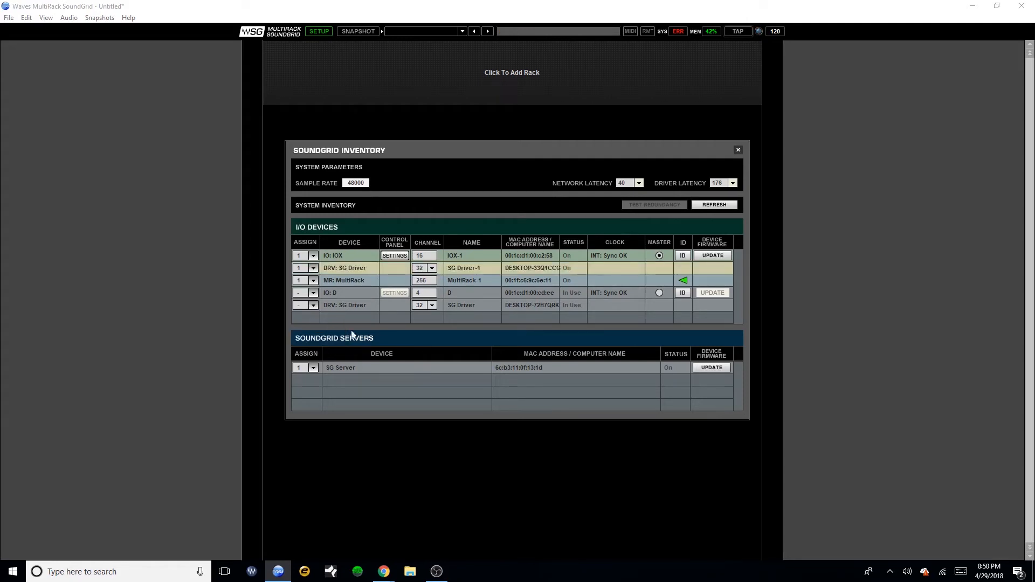
{"action": "mouse_move", "coordinate": [323, 373]}
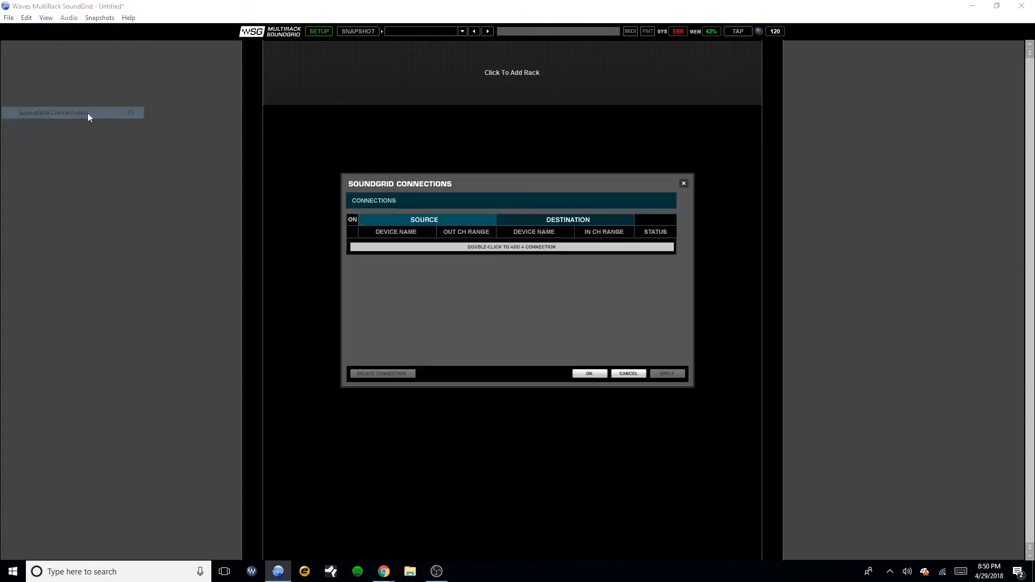
Connect IOX-1 channels 1–6 to MultiRack-1 and MultiRack-1 back to IOX-1 channels 1–6.
{"action": "double_click", "coordinate": [511, 246]}
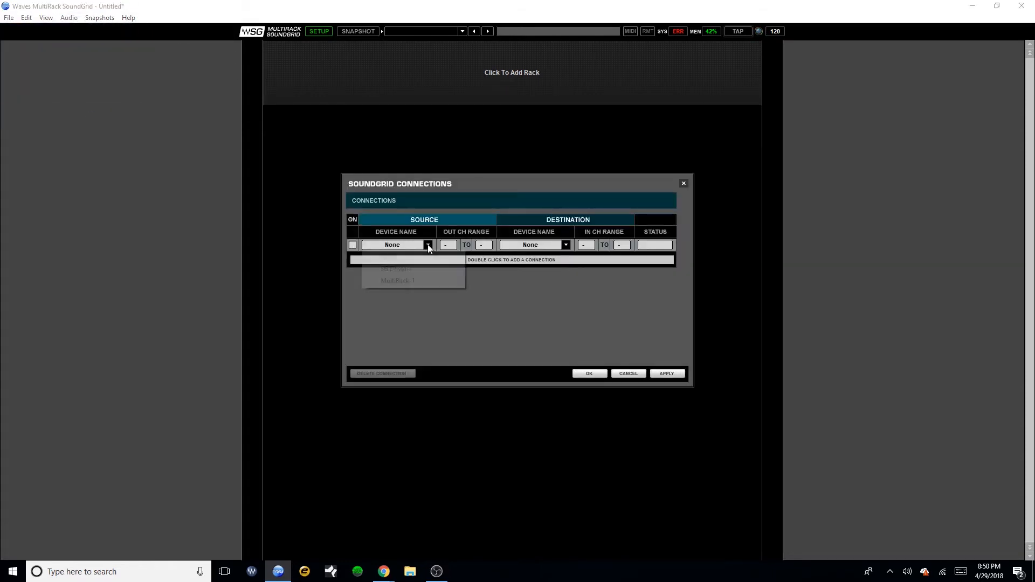
{"action": "left_click", "coordinate": [397, 269]}
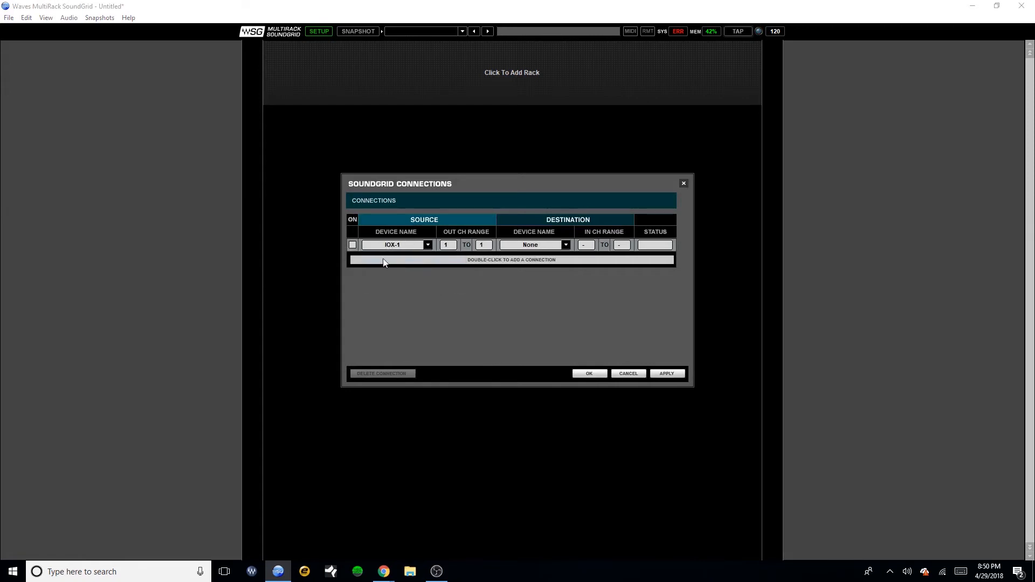
{"action": "left_click", "coordinate": [512, 244]}
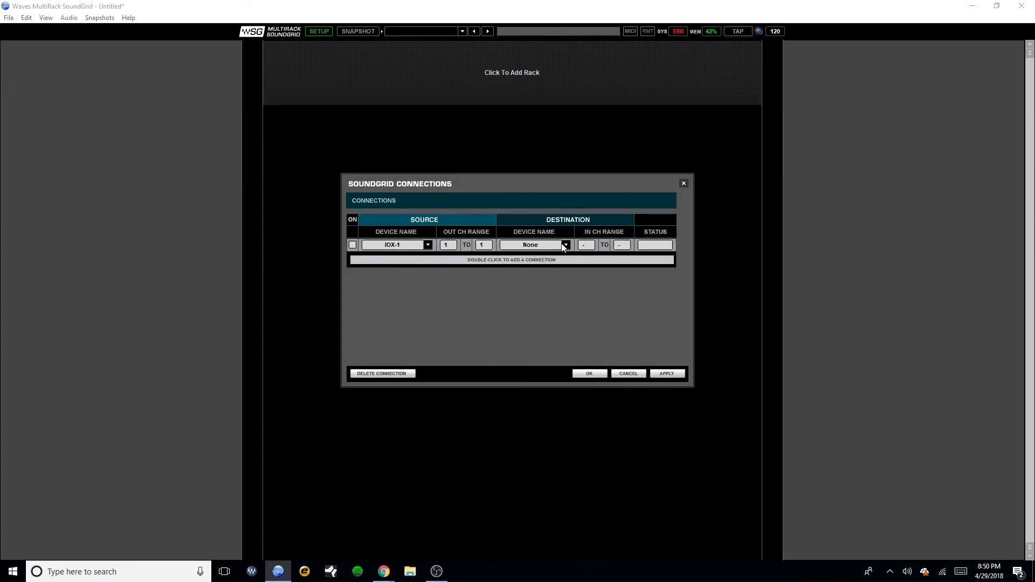
{"action": "left_click", "coordinate": [564, 245]}
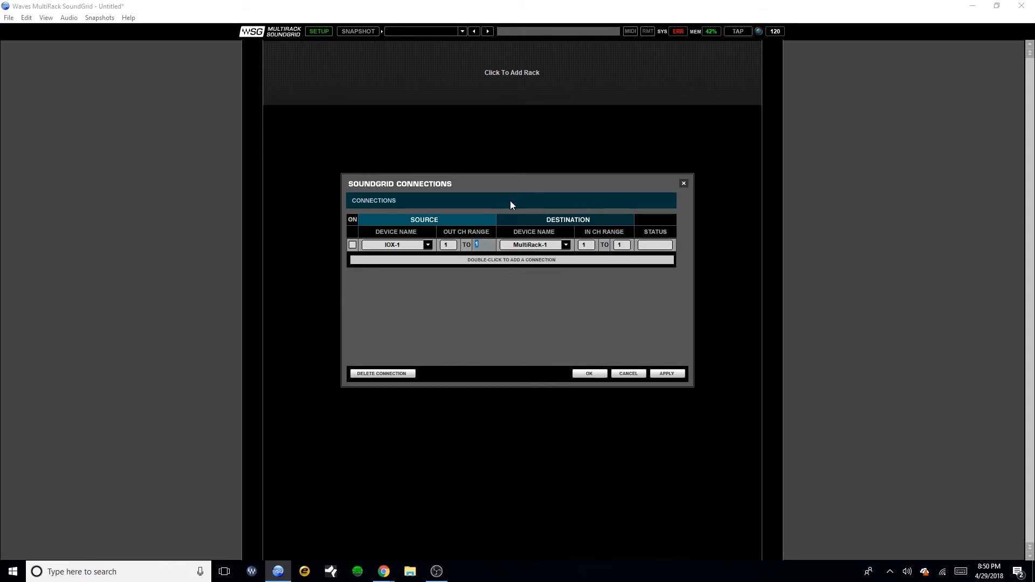
{"action": "type", "text": "6"}
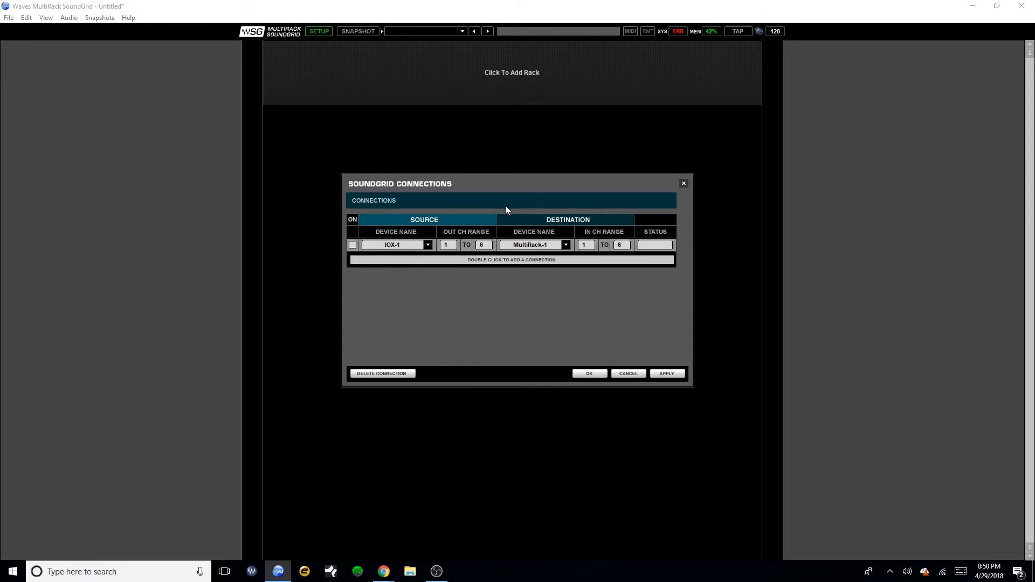
{"action": "mouse_move", "coordinate": [503, 265]}
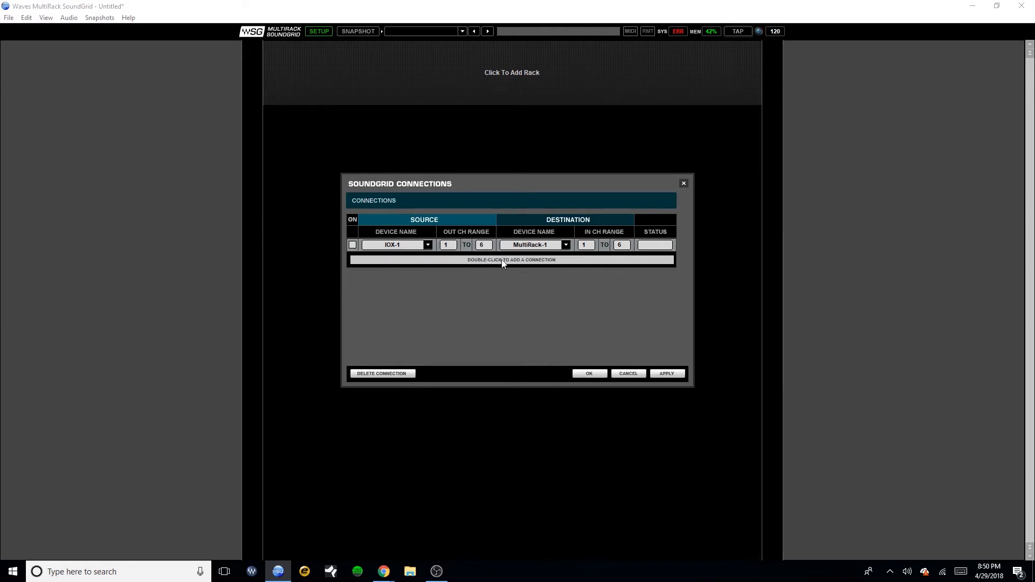
{"action": "double_click", "coordinate": [511, 259]}
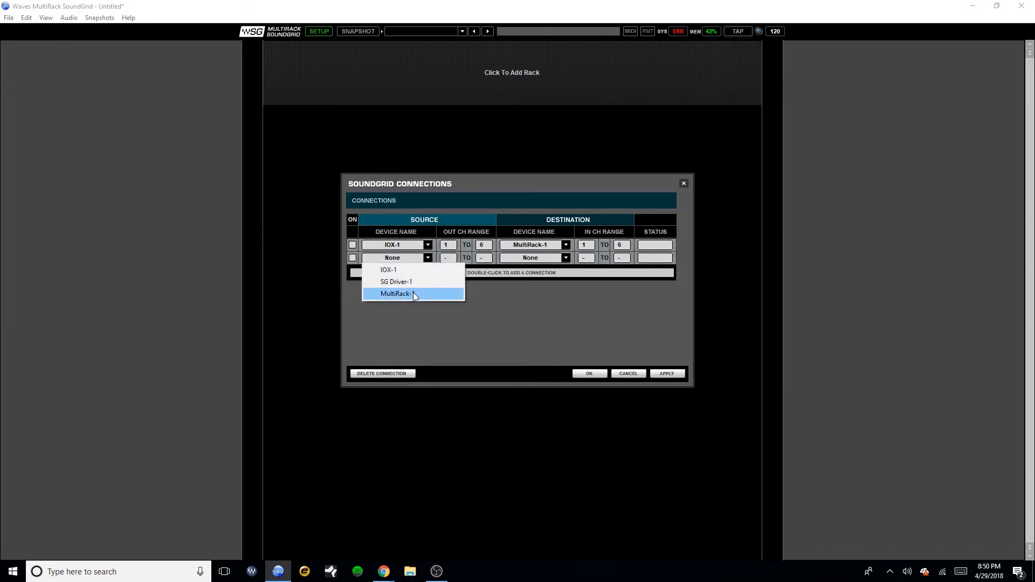
{"action": "left_click", "coordinate": [396, 294]}
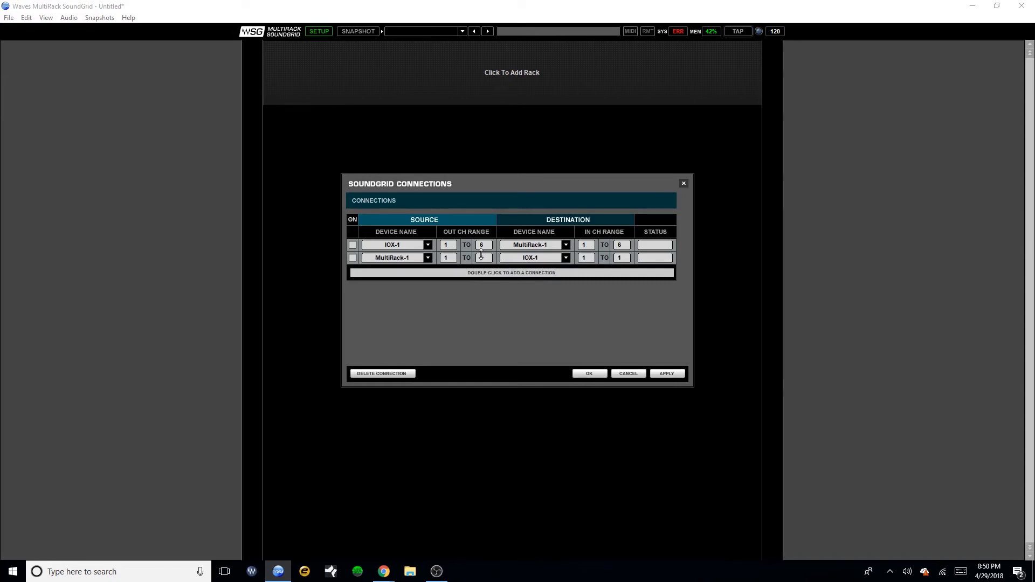
{"action": "type", "text": "6"}
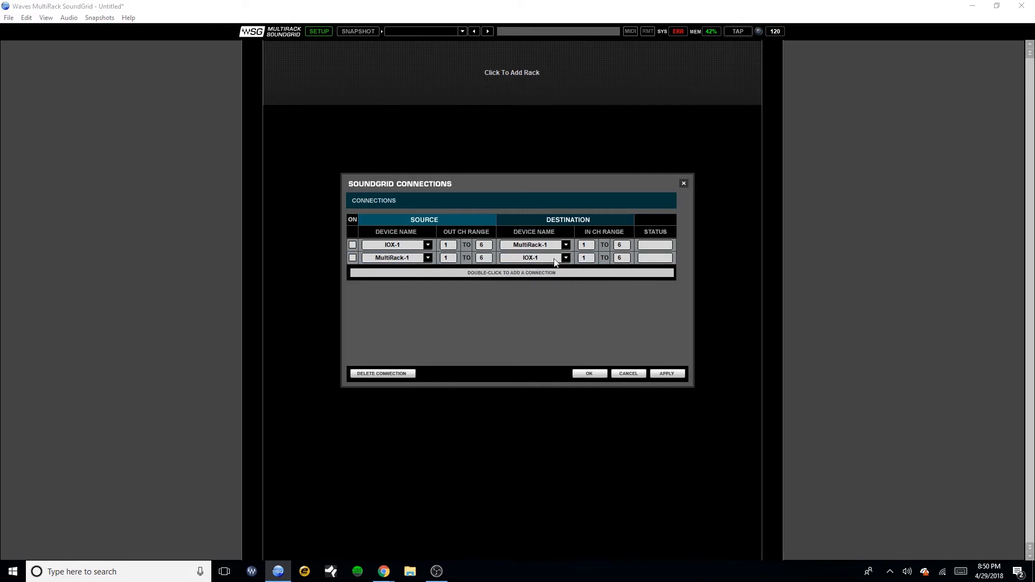
Connect IOX-1 channels 7–12 both ways with SG Driver-1 and answer the save-changes prompt.
{"action": "double_click", "coordinate": [511, 273]}
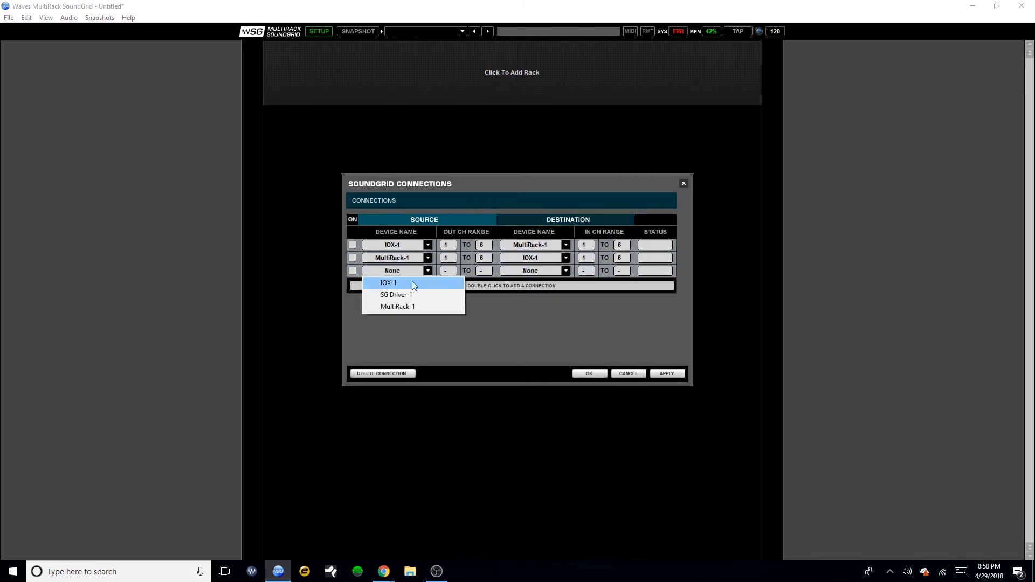
{"action": "left_click", "coordinate": [389, 283]}
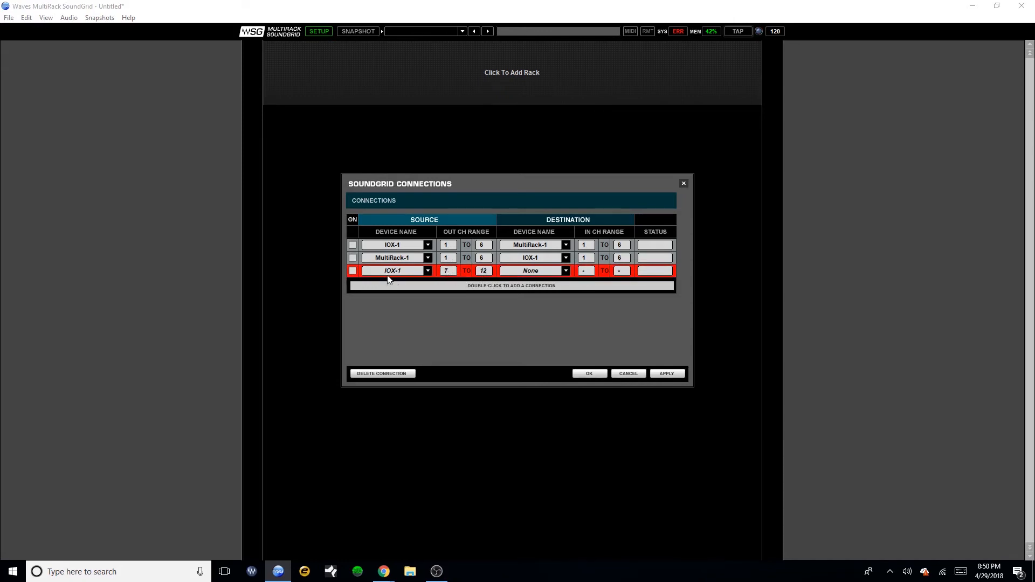
{"action": "left_click", "coordinate": [564, 271]}
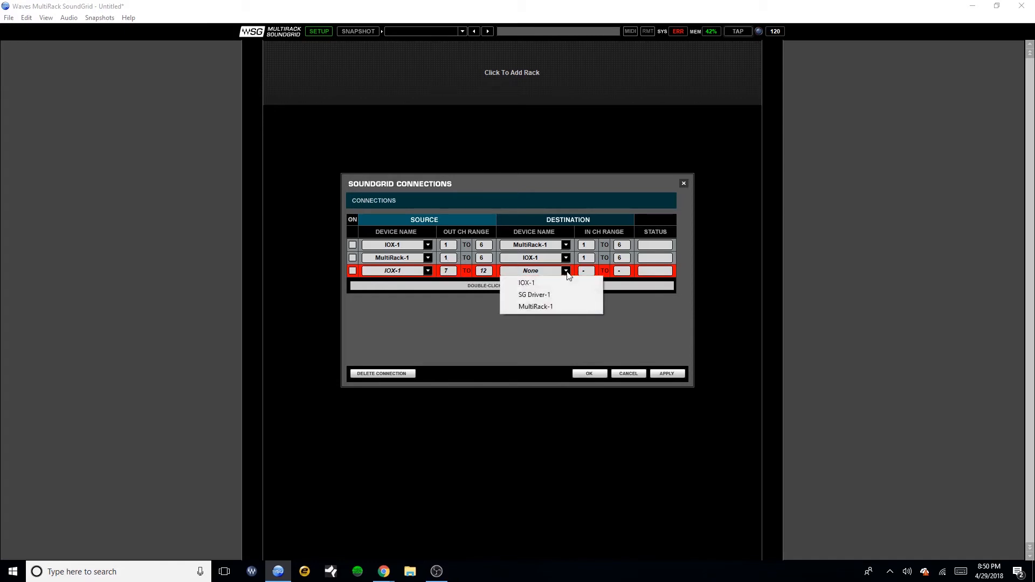
{"action": "left_click", "coordinate": [534, 294]}
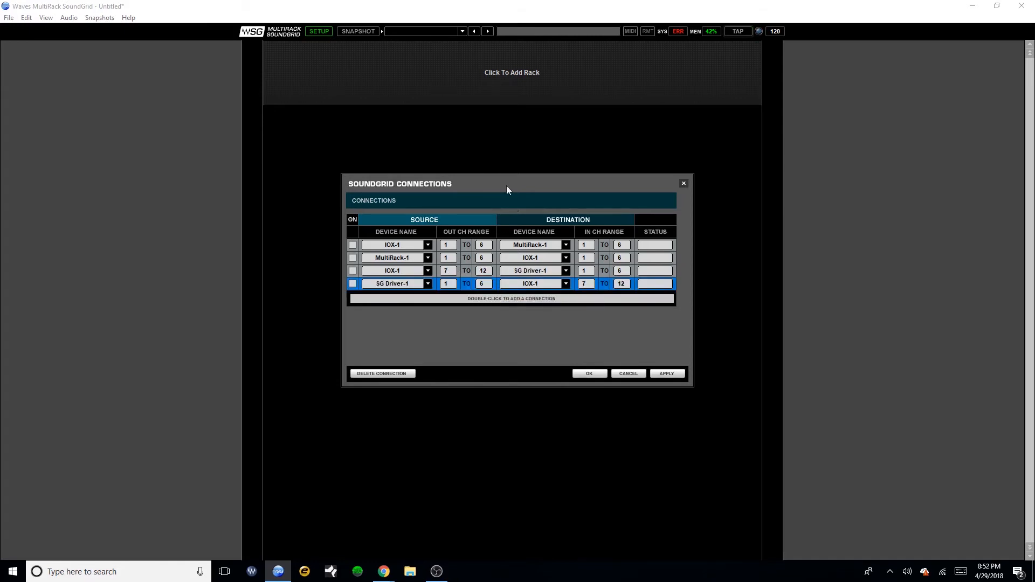
{"action": "mouse_move", "coordinate": [538, 433]}
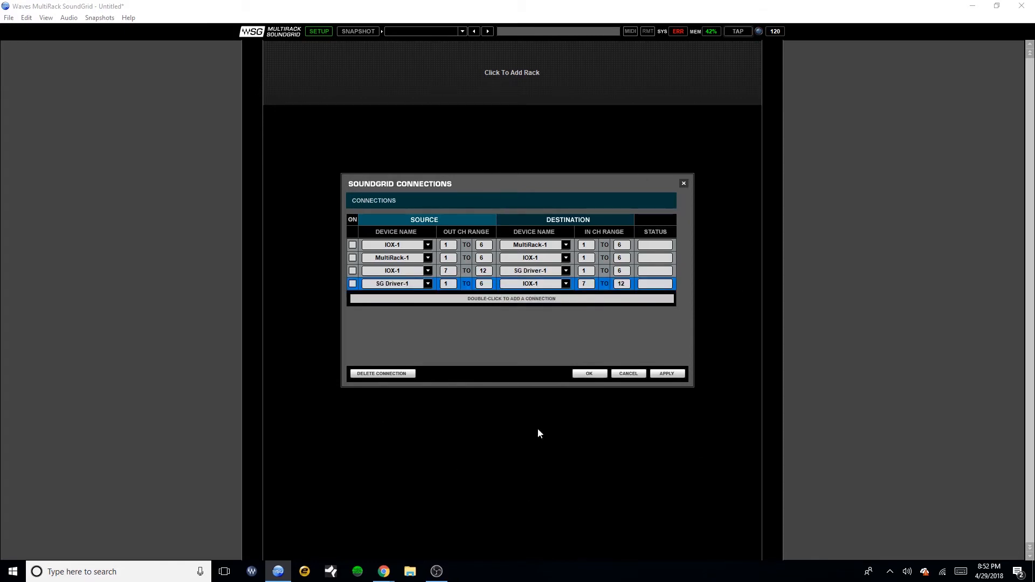
{"action": "mouse_move", "coordinate": [561, 165]}
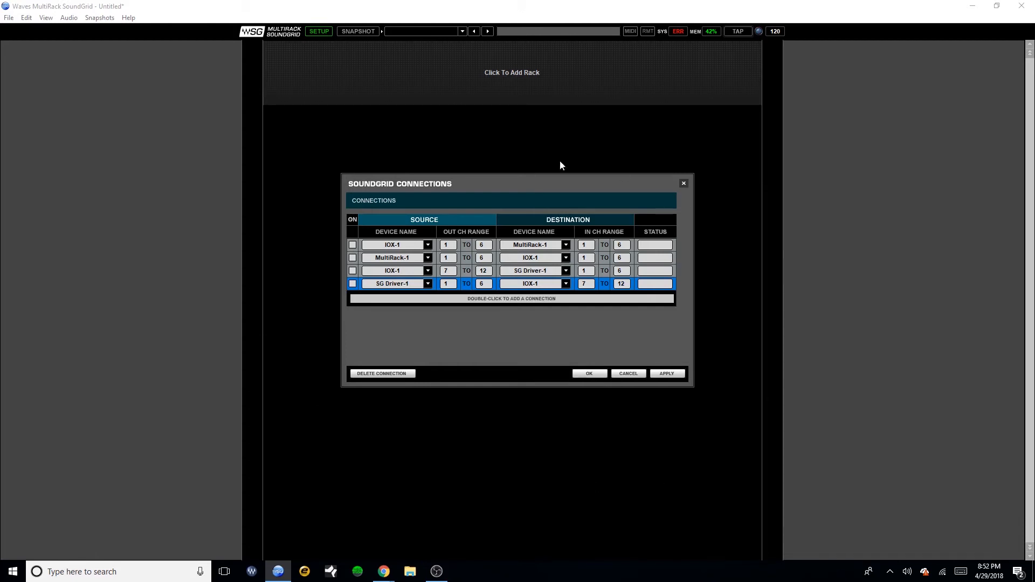
{"action": "mouse_move", "coordinate": [387, 180]}
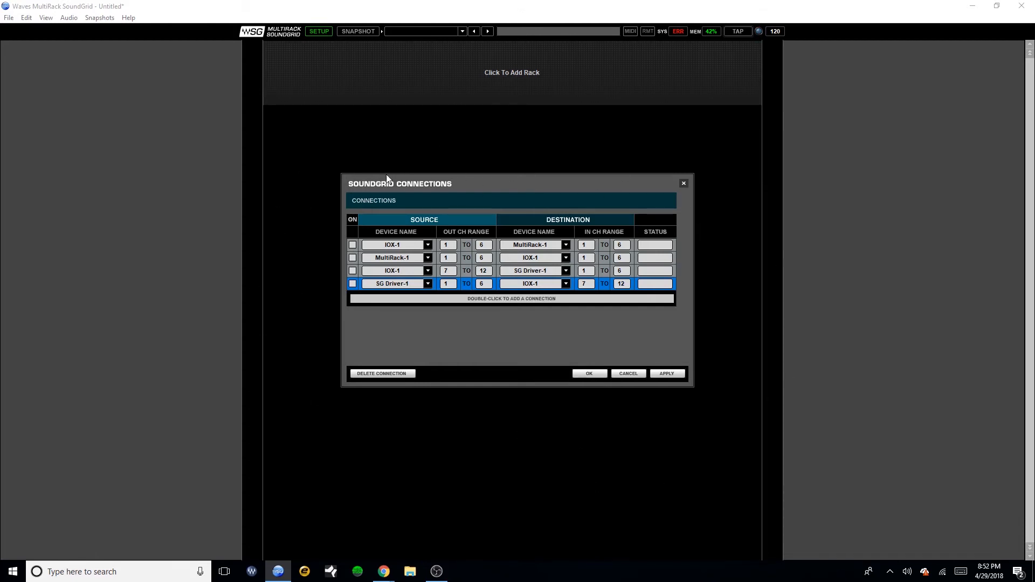
{"action": "mouse_move", "coordinate": [731, 264]}
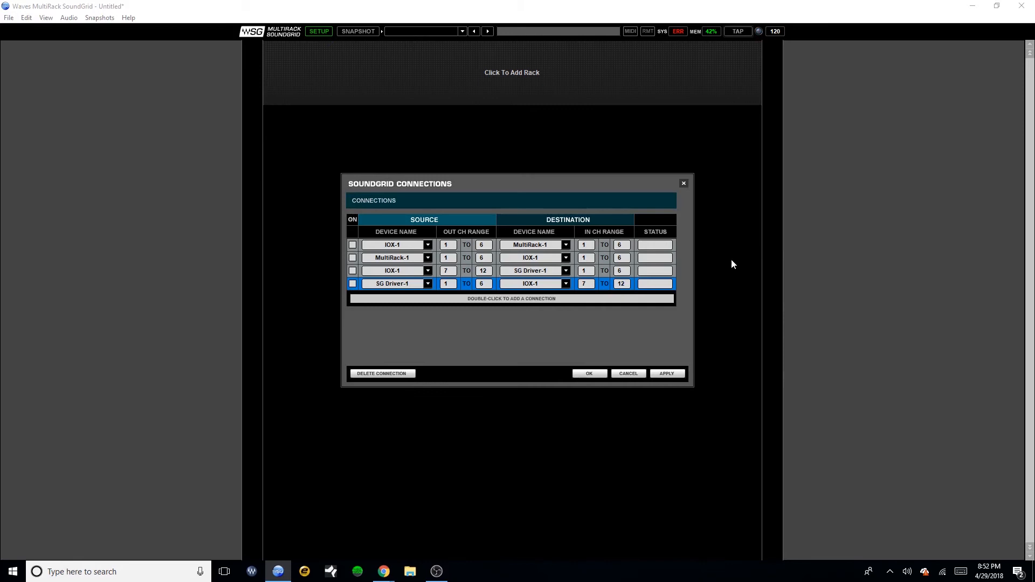
{"action": "mouse_move", "coordinate": [491, 170]}
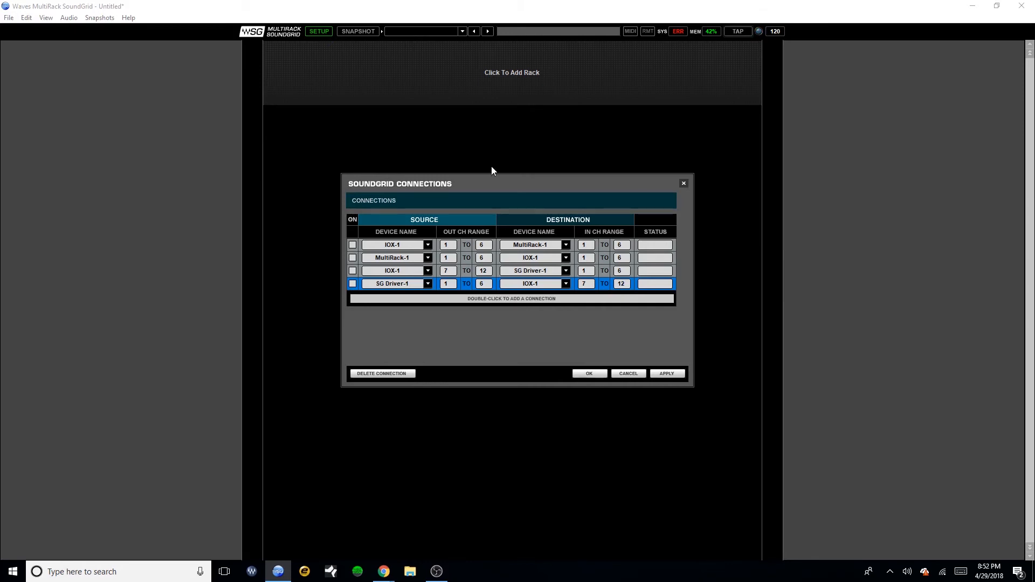
{"action": "mouse_move", "coordinate": [493, 182]}
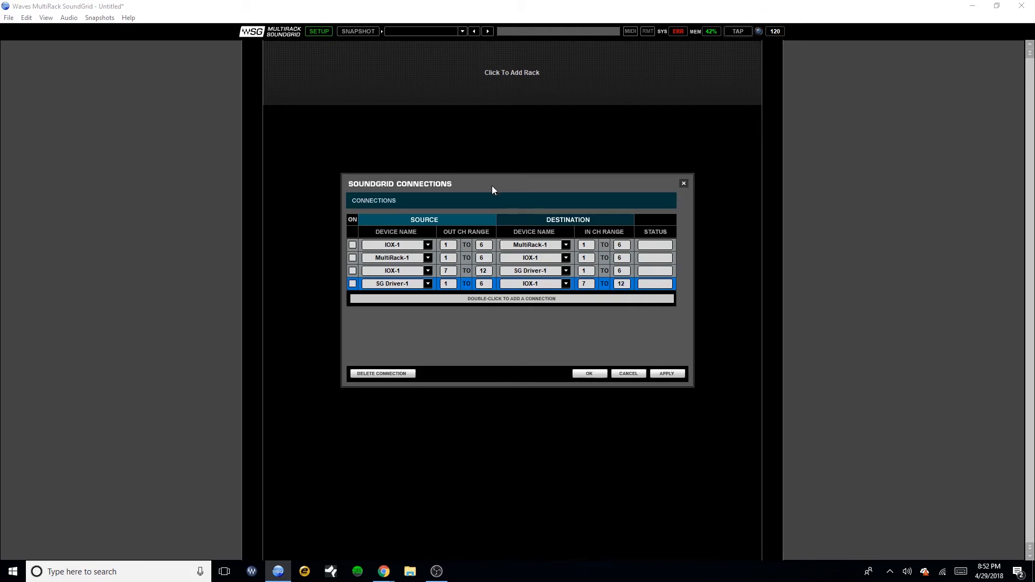
{"action": "mouse_move", "coordinate": [487, 201]}
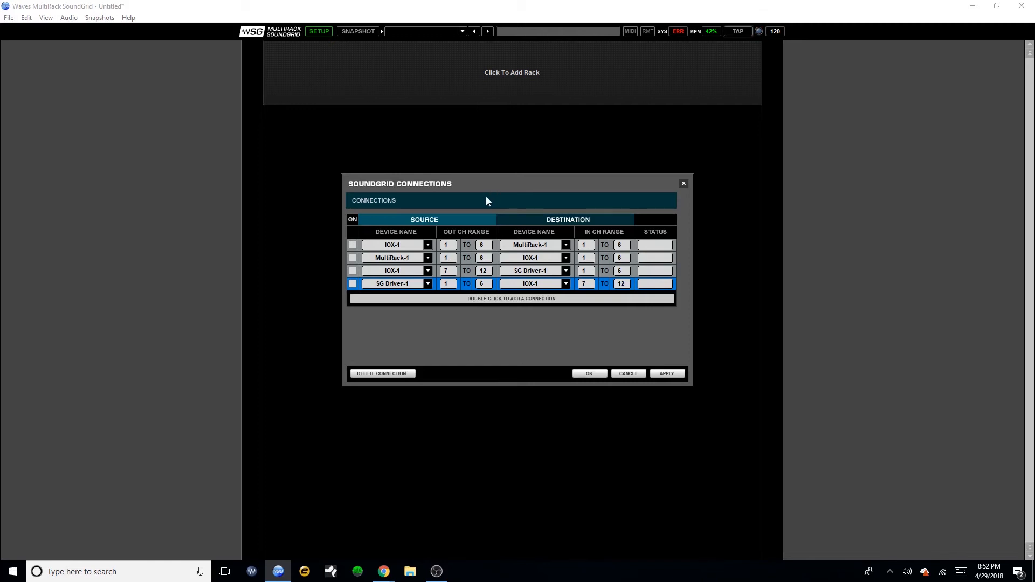
{"action": "mouse_move", "coordinate": [483, 207]}
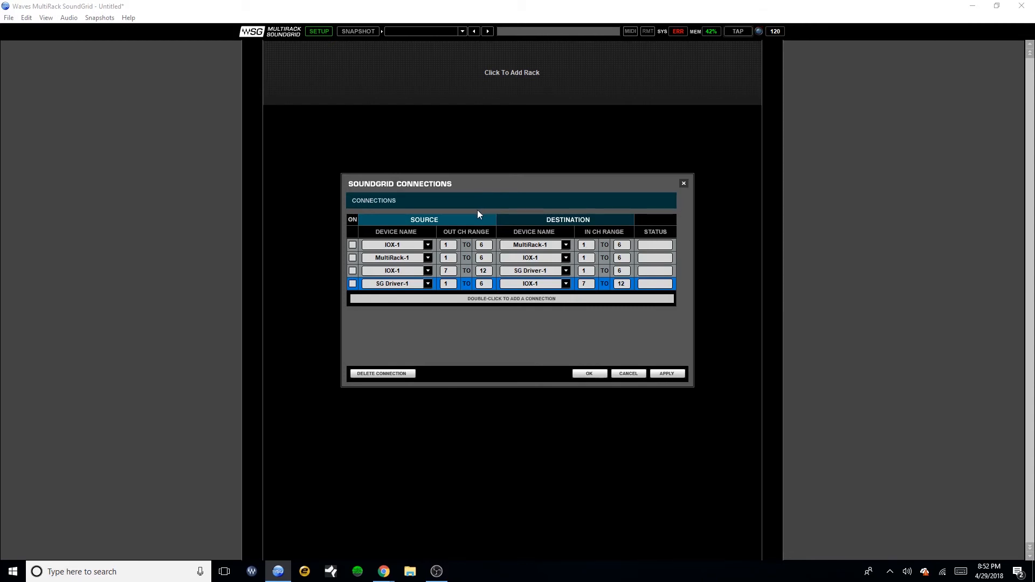
{"action": "mouse_move", "coordinate": [439, 218]}
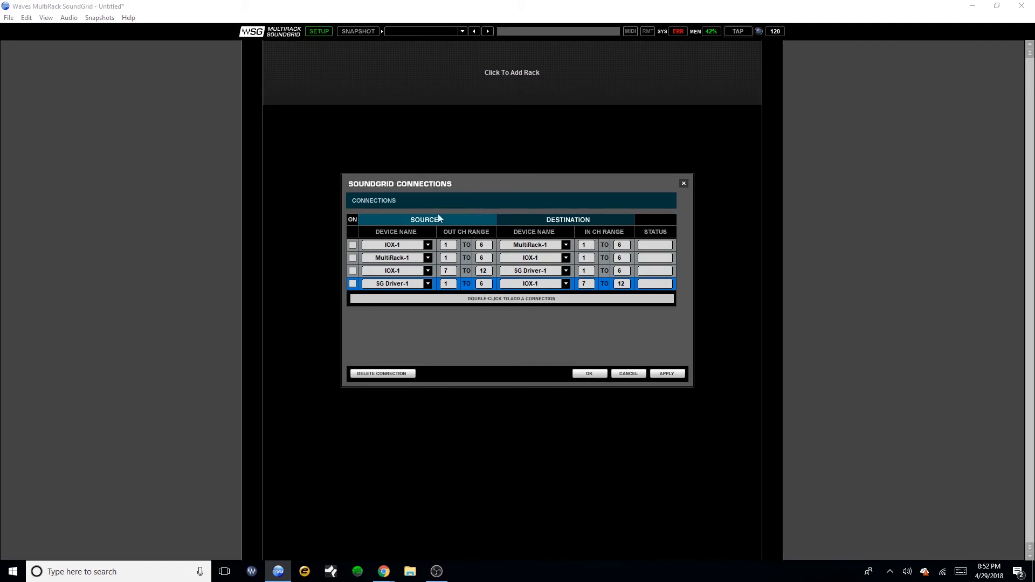
{"action": "left_click", "coordinate": [588, 373]}
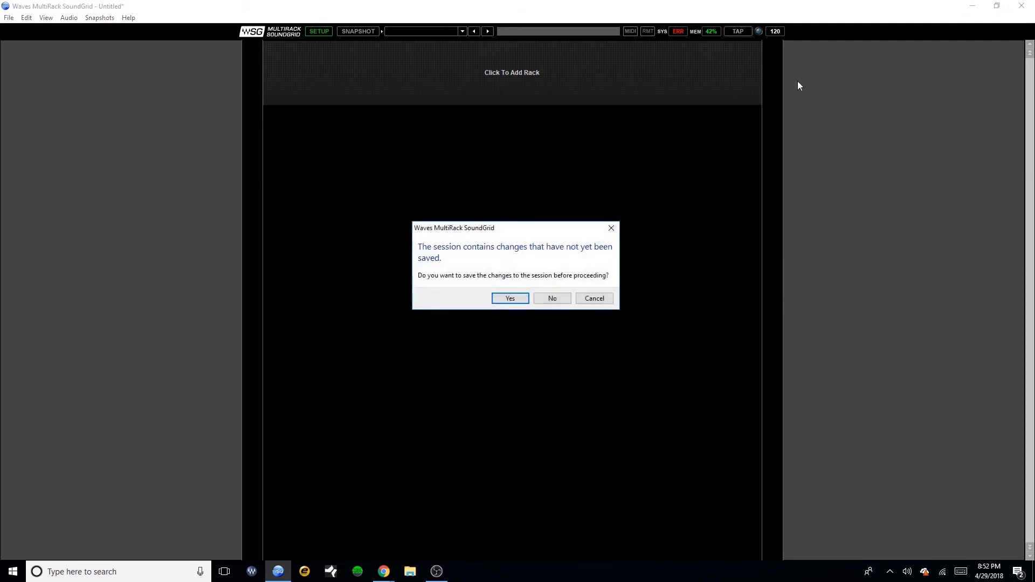
Confirm closing the MultiRack connections so the SoundGrid network is released.
{"action": "left_click", "coordinate": [552, 298]}
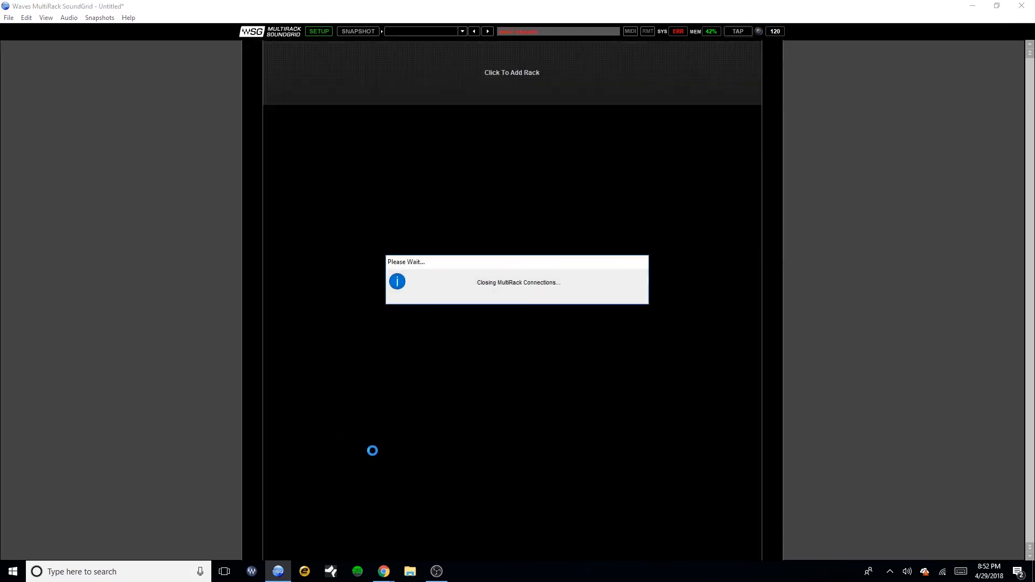
{"action": "mouse_move", "coordinate": [359, 409]}
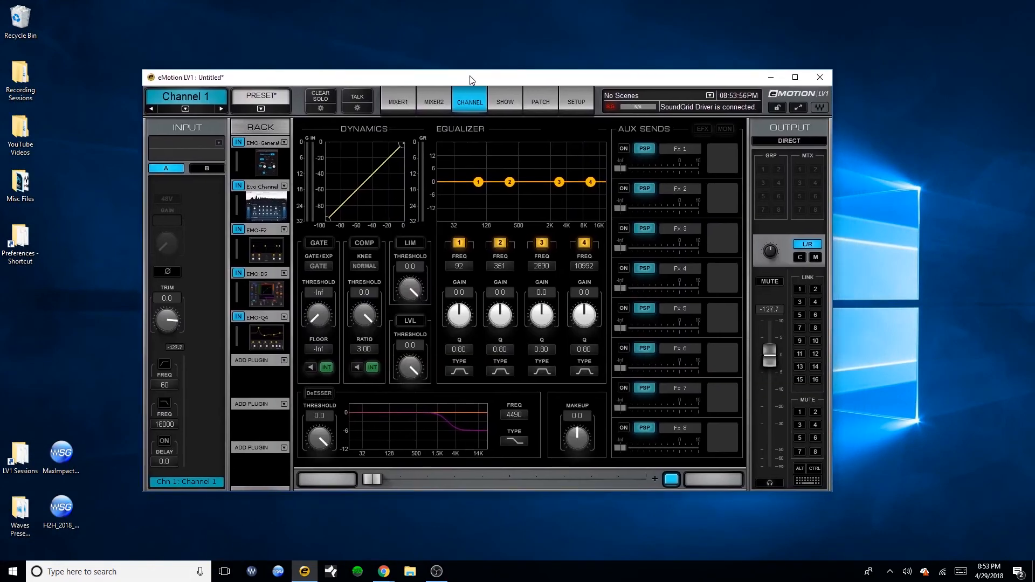
Add the DESKTOP-33Q1CCG computer to Rack B via Network Devices in the System Inventory alongside IOX-1 and SGS-1.
{"action": "left_click", "coordinate": [575, 102]}
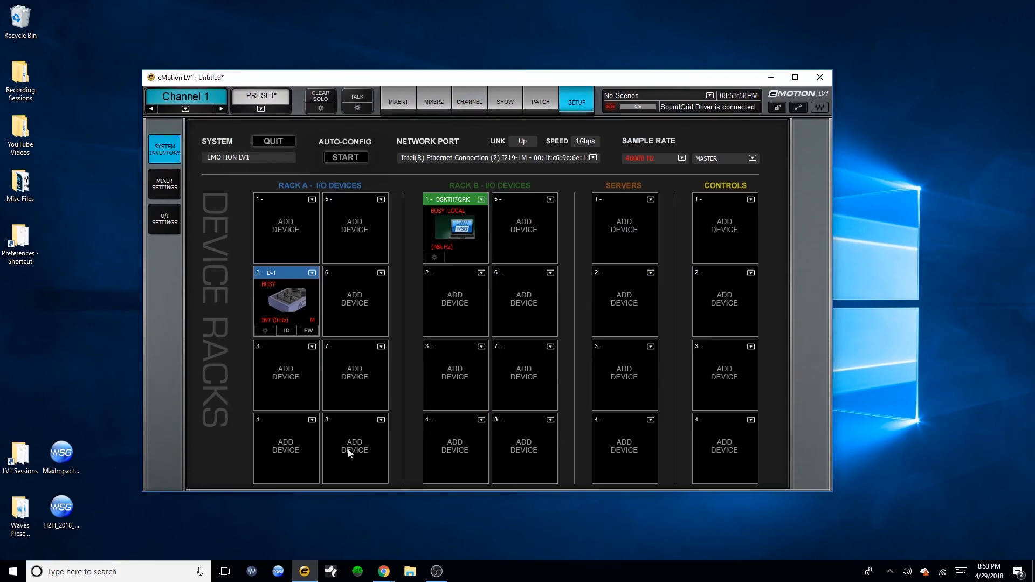
{"action": "mouse_move", "coordinate": [329, 227]}
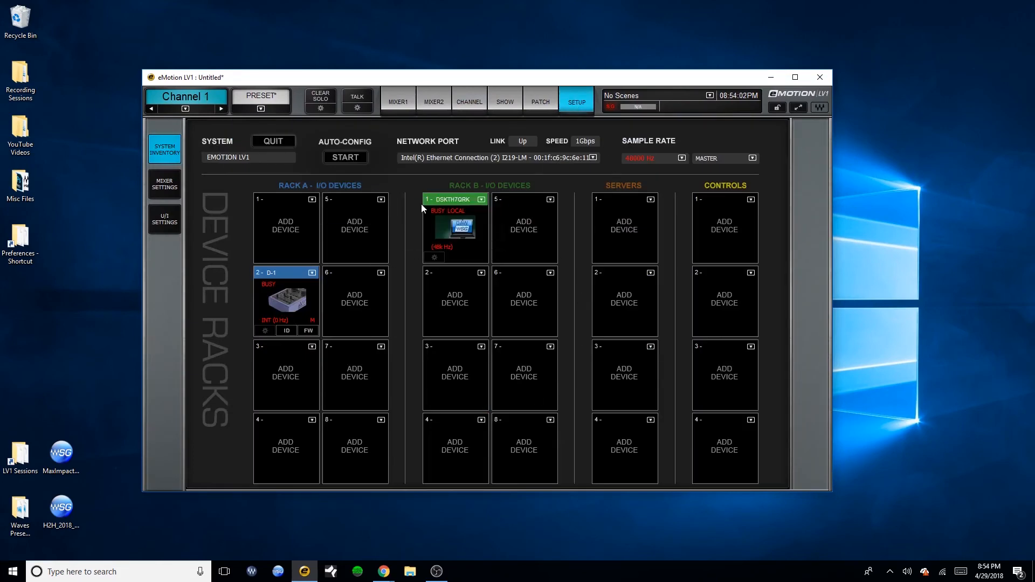
{"action": "left_click", "coordinate": [482, 272]}
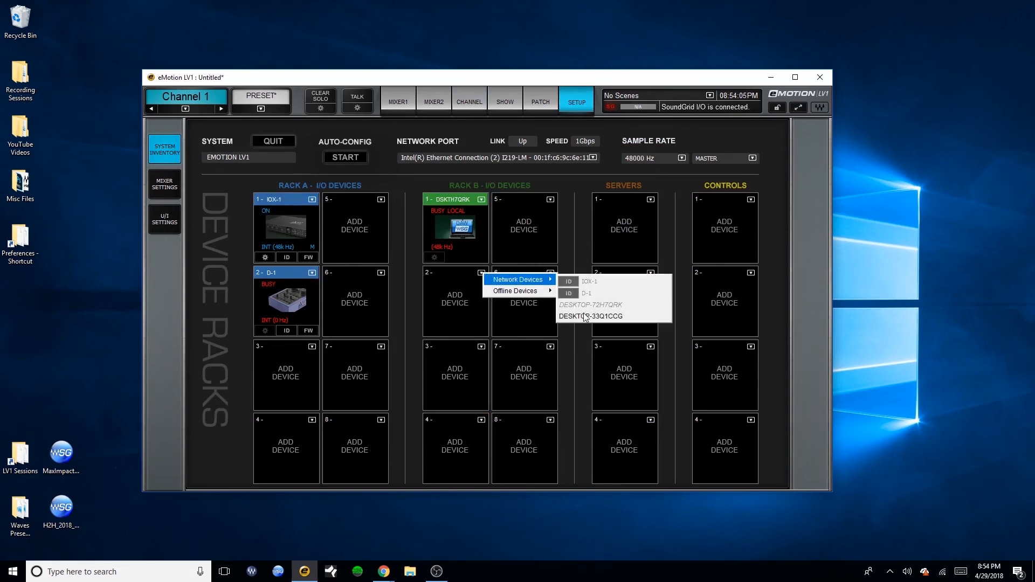
{"action": "left_click", "coordinate": [591, 317]}
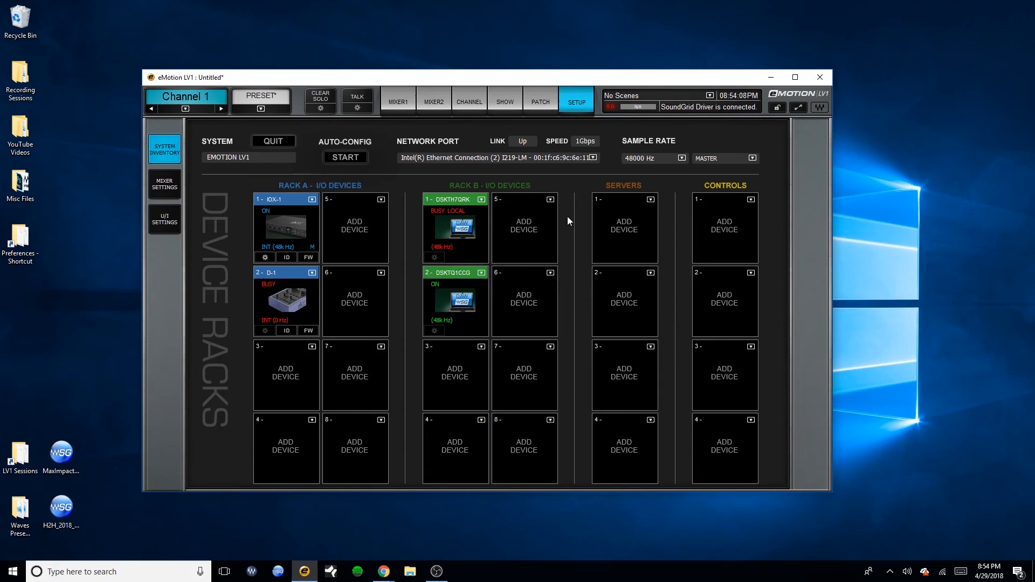
{"action": "mouse_move", "coordinate": [662, 209]}
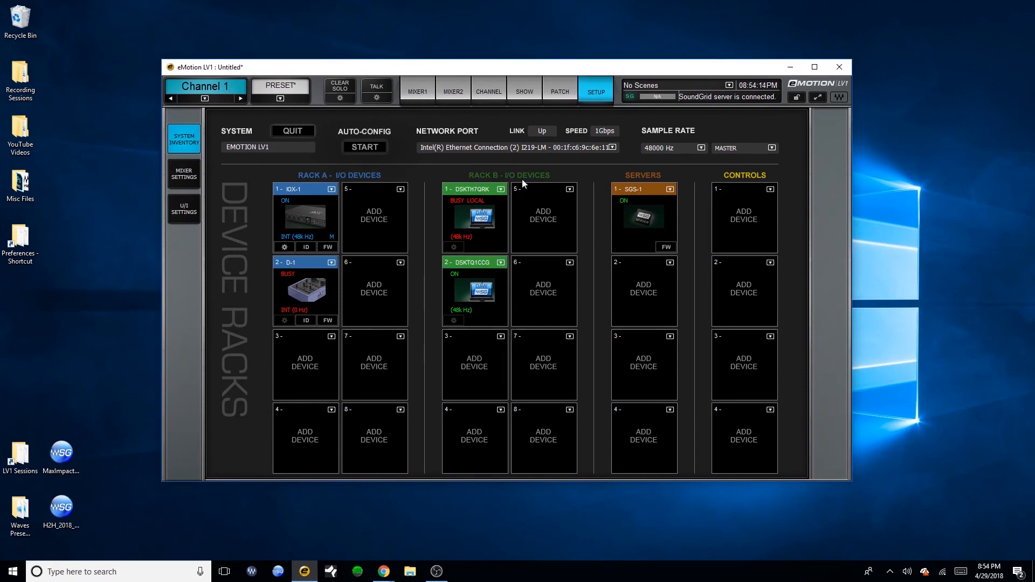
{"action": "left_click", "coordinate": [559, 91]}
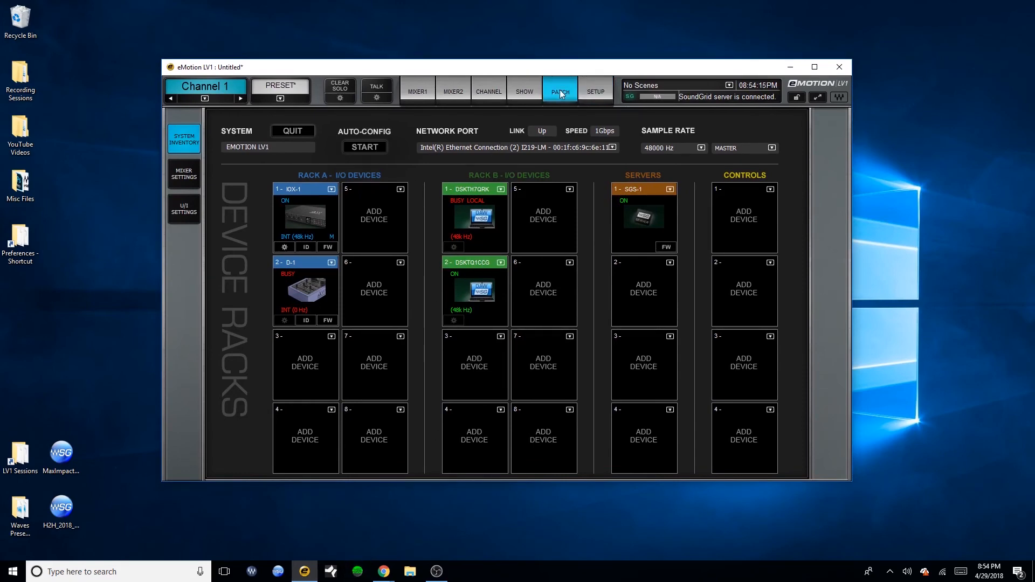
Move between PATCH, MIXER1 and SETUP, ending on the input patch grid of channels 1–16 against D-1.
{"action": "left_click", "coordinate": [559, 91]}
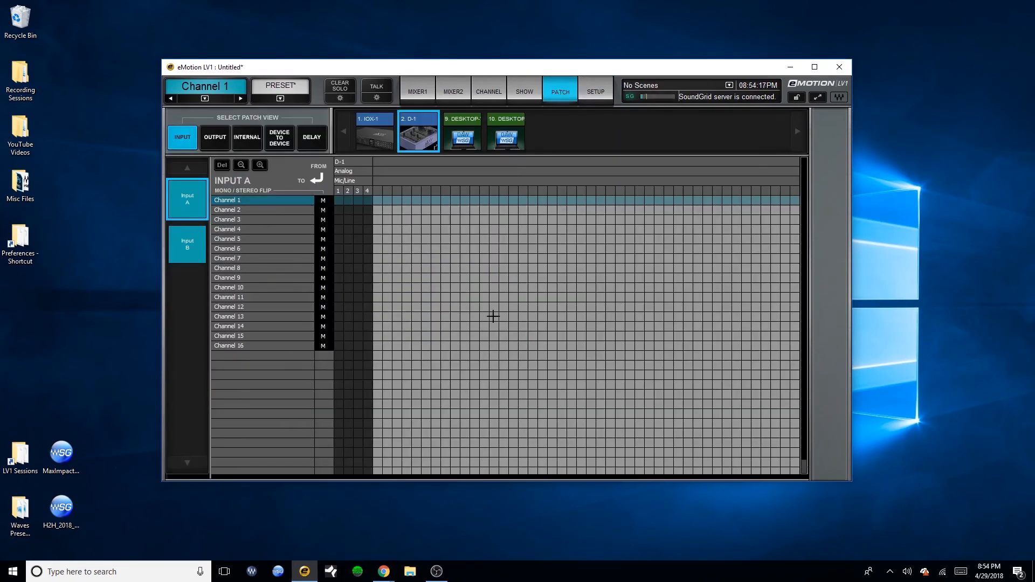
{"action": "left_click", "coordinate": [417, 91]}
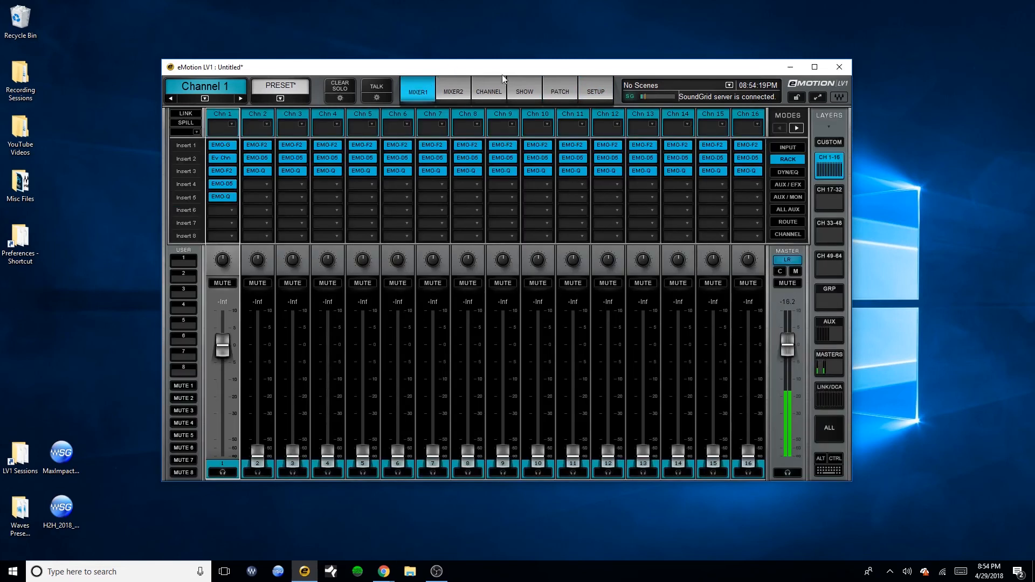
{"action": "left_click", "coordinate": [594, 90]}
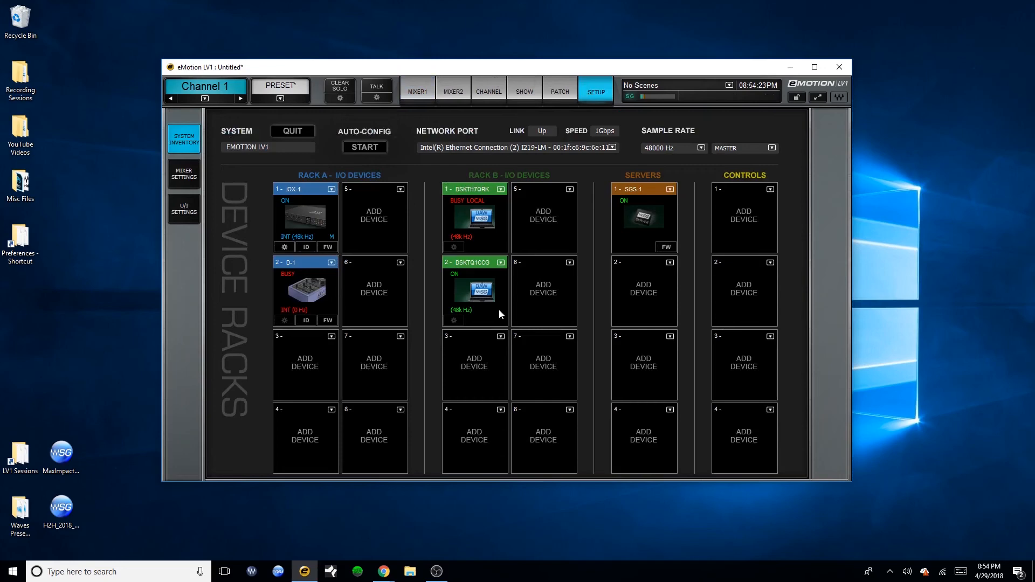
{"action": "mouse_move", "coordinate": [505, 157]}
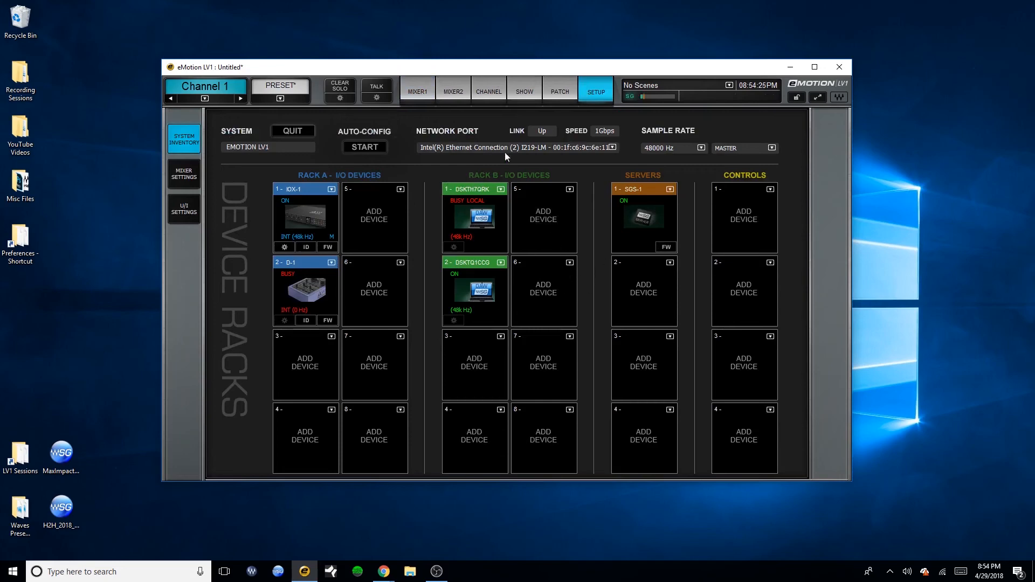
{"action": "left_click", "coordinate": [417, 90]}
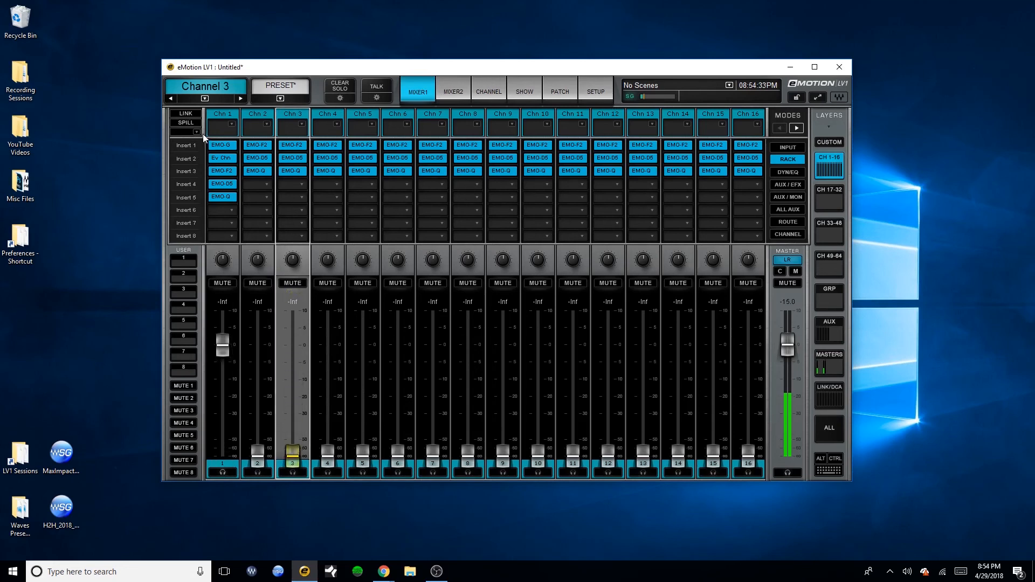
{"action": "mouse_move", "coordinate": [224, 120]}
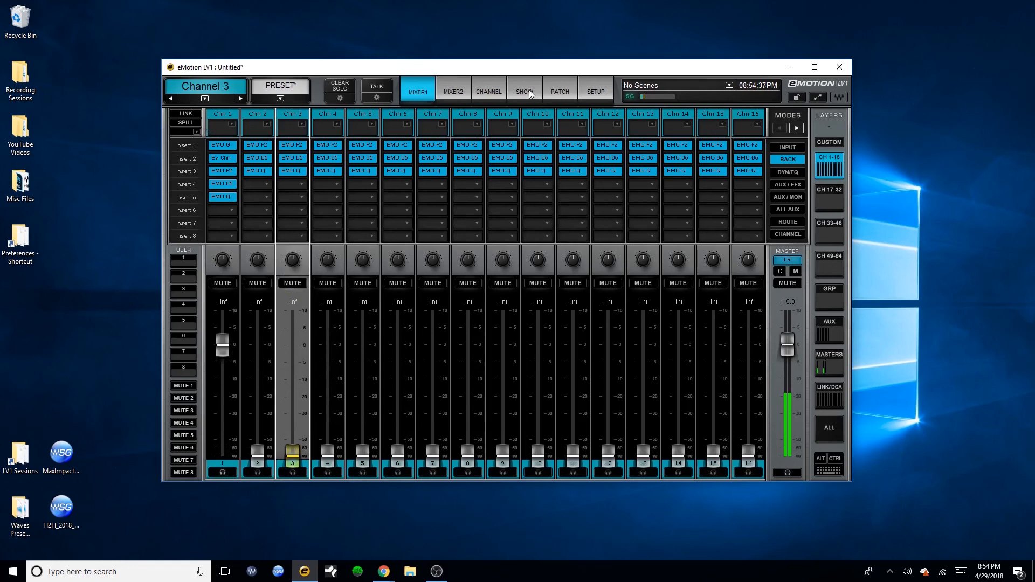
{"action": "left_click", "coordinate": [559, 91]}
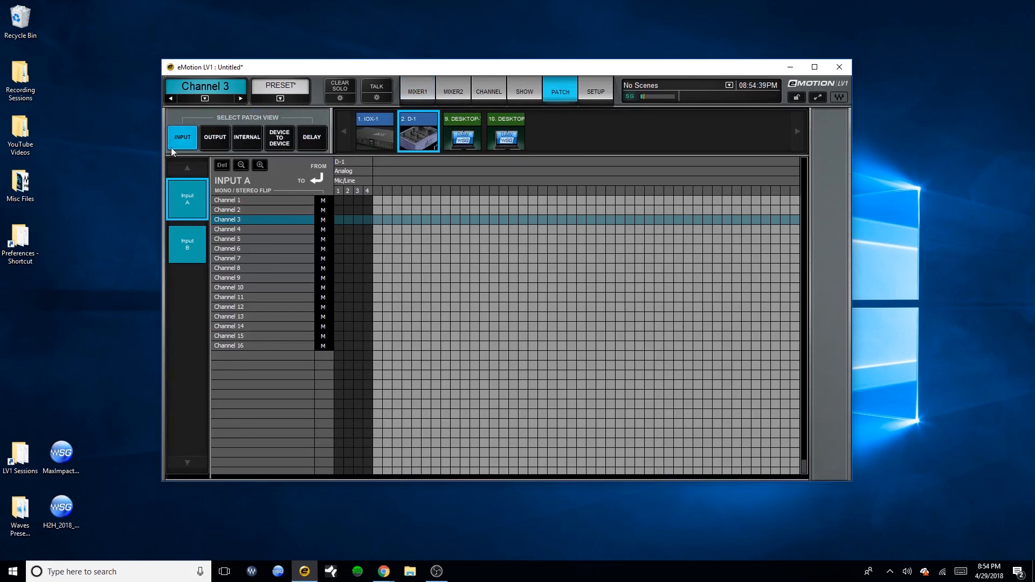
Show DEVICE TO DEVICE routing from IOX-1 inputs to DESKTOP-33Q1CCG's ASIO channels, then return to MIXER1.
{"action": "left_click", "coordinate": [279, 138]}
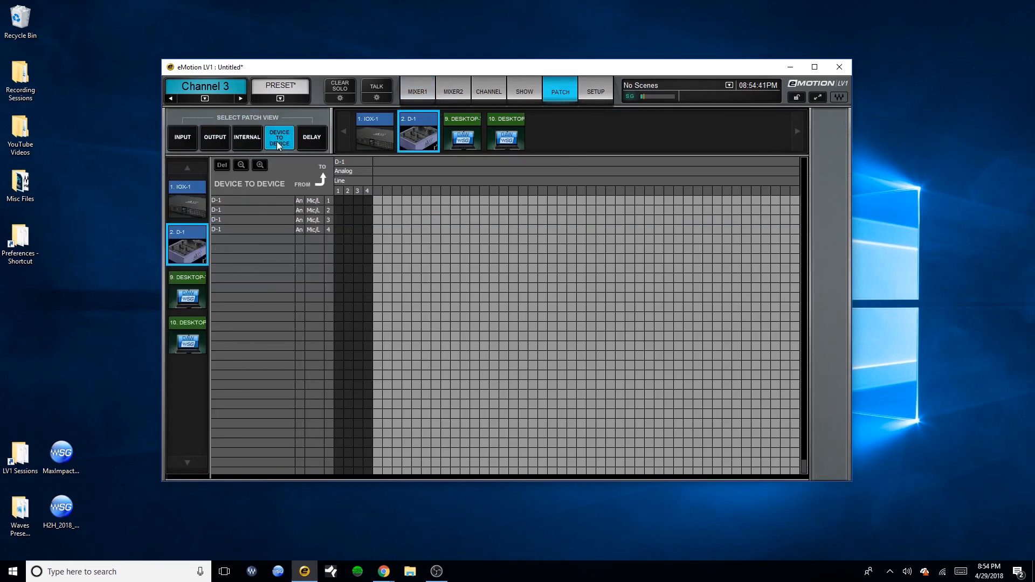
{"action": "left_click", "coordinate": [187, 201]}
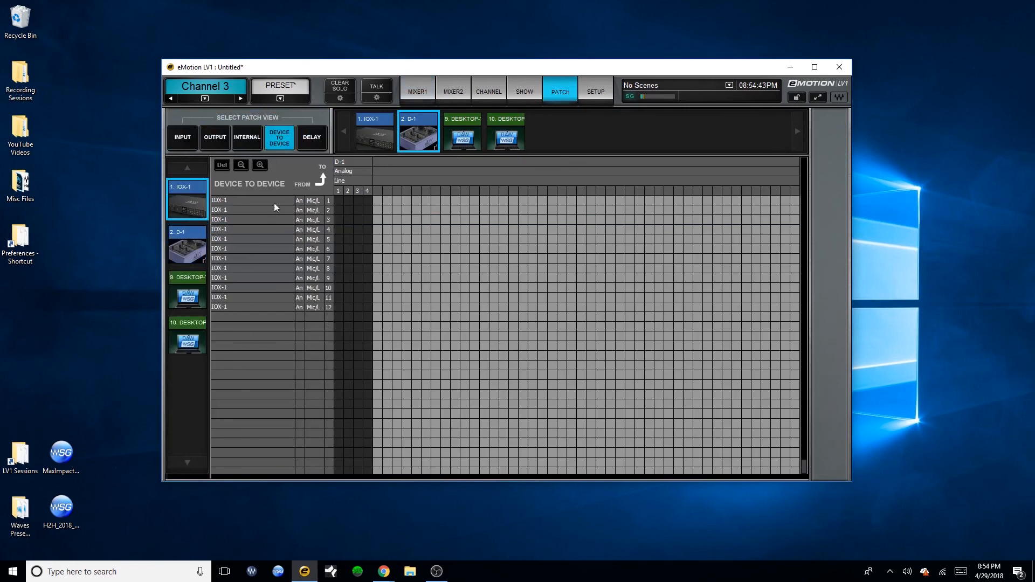
{"action": "left_click", "coordinate": [506, 130]}
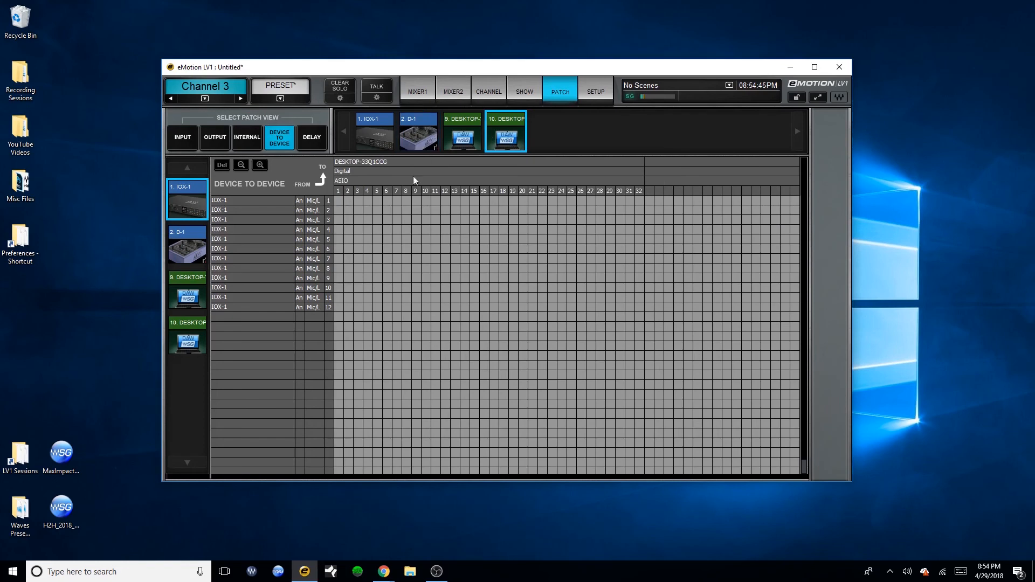
{"action": "left_click", "coordinate": [338, 219]}
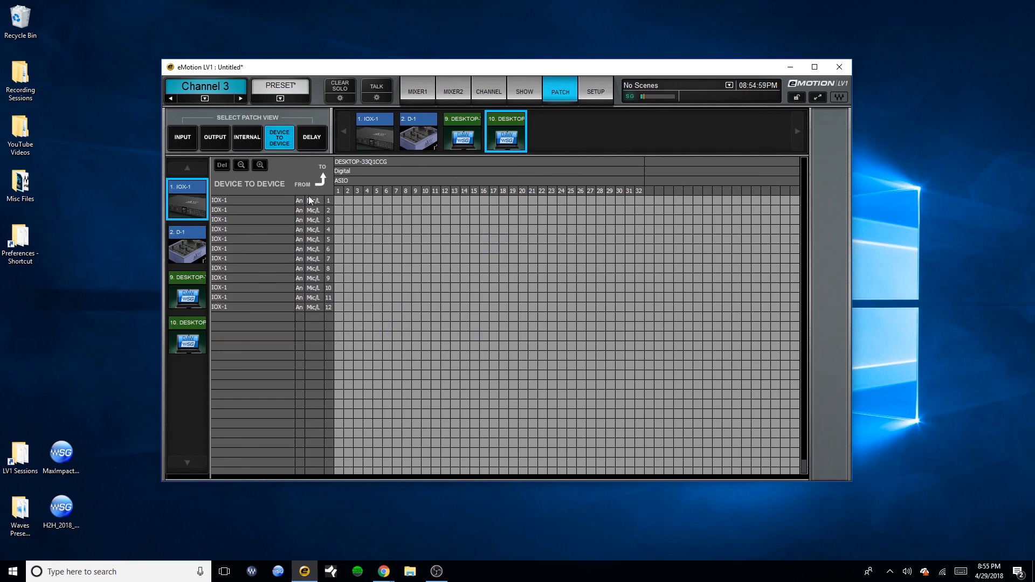
{"action": "left_click", "coordinate": [417, 91]}
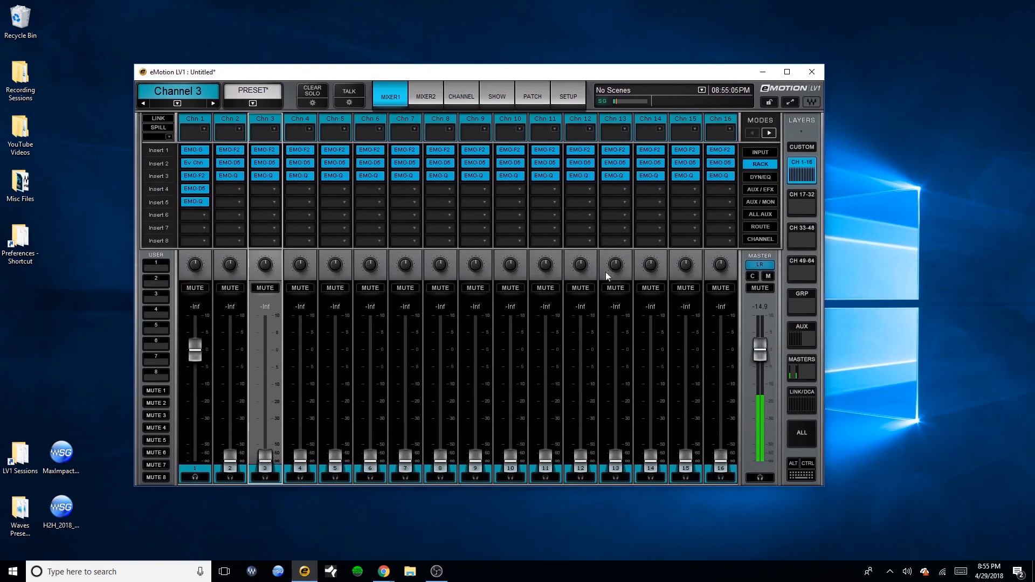
{"action": "mouse_move", "coordinate": [583, 291]}
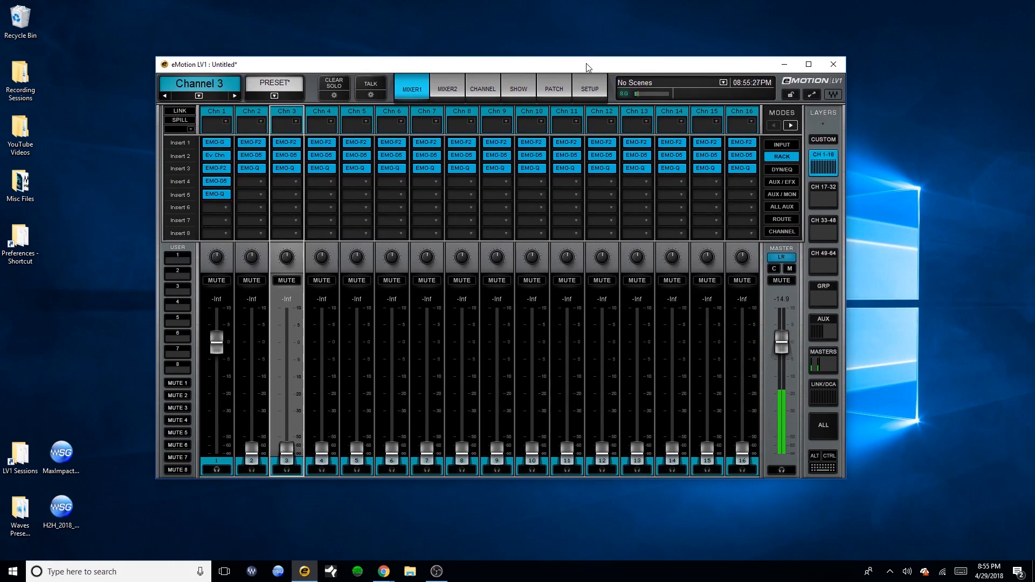
{"action": "mouse_move", "coordinate": [547, 73]}
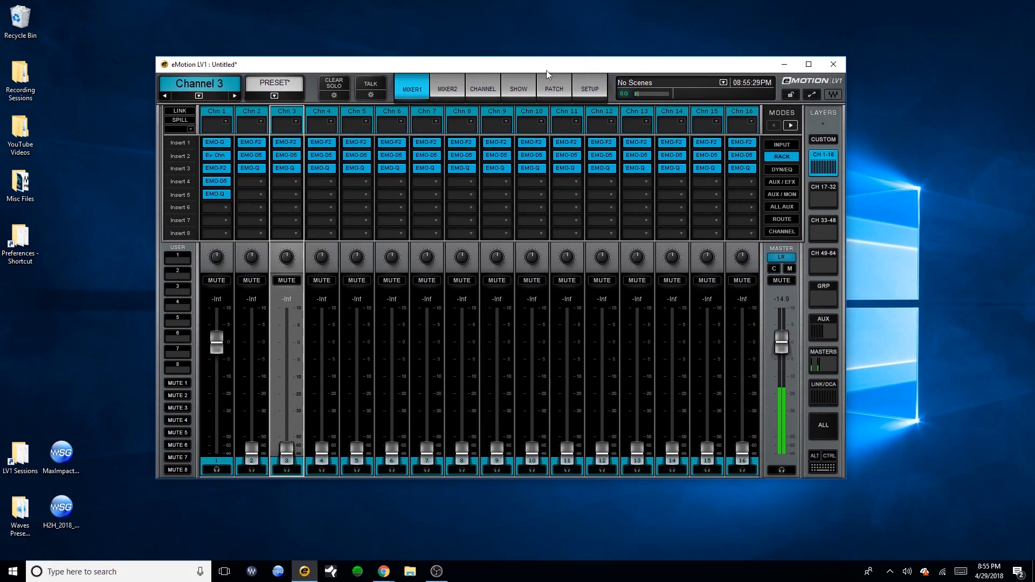